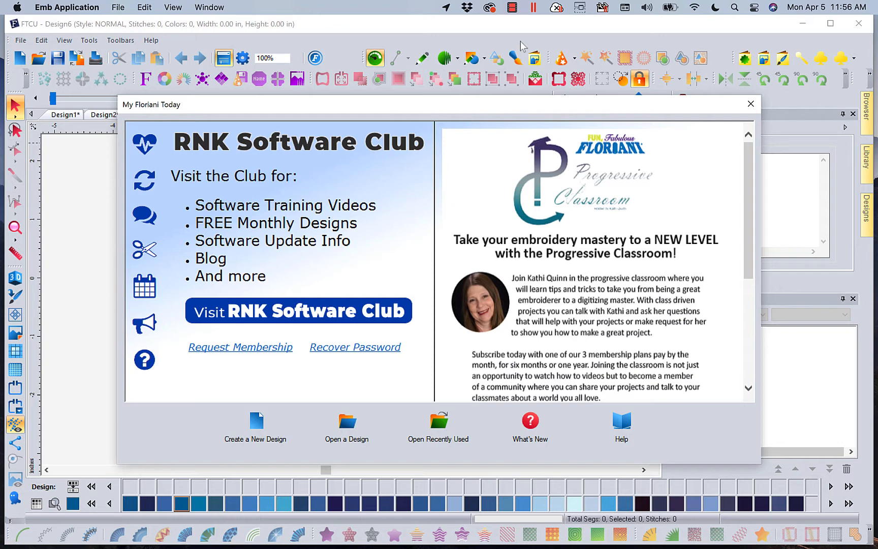
pyautogui.moveTo(735, 109)
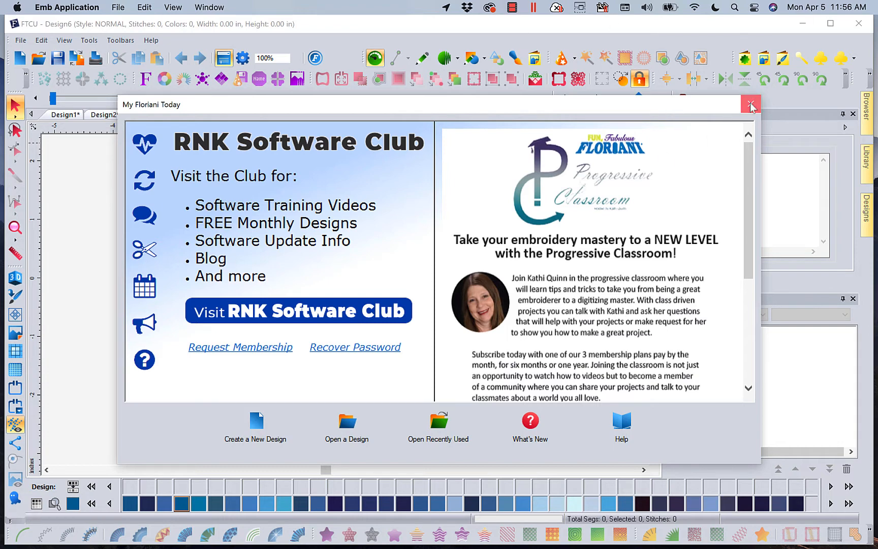
# Dismiss the My Floriani Today screen and add an ABC monogram to Design7
pyautogui.click(750, 105)
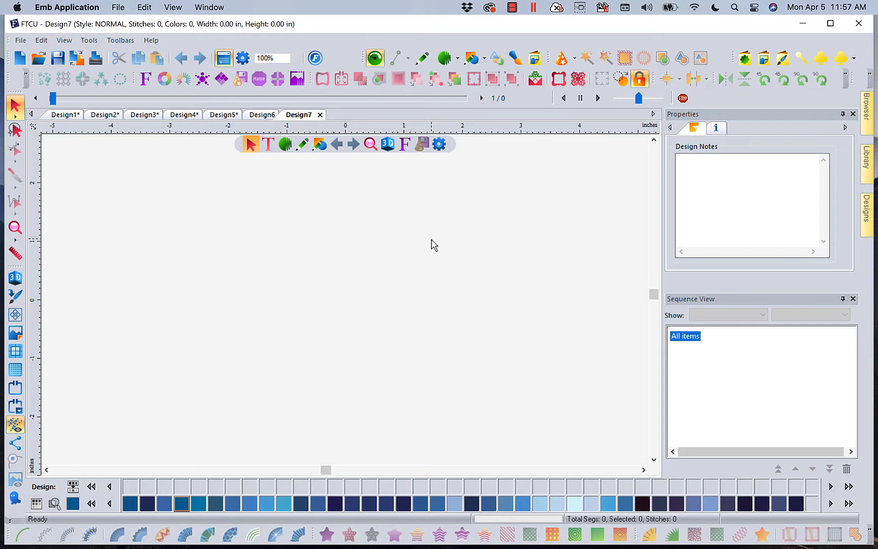
pyautogui.moveTo(308, 221)
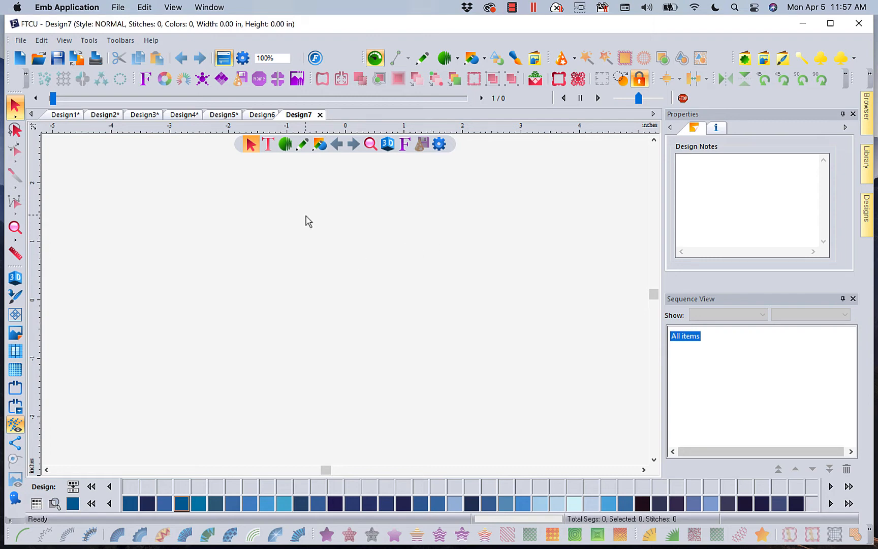
pyautogui.moveTo(268, 144)
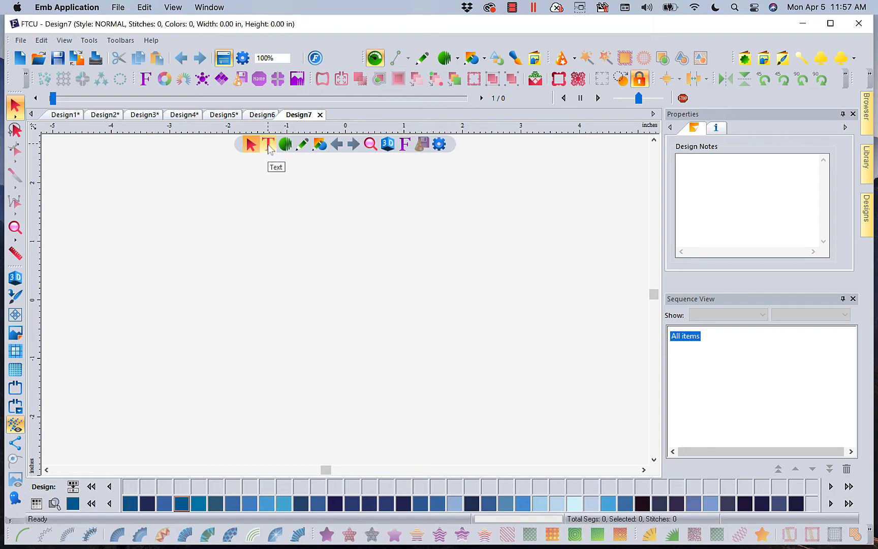
pyautogui.click(268, 144)
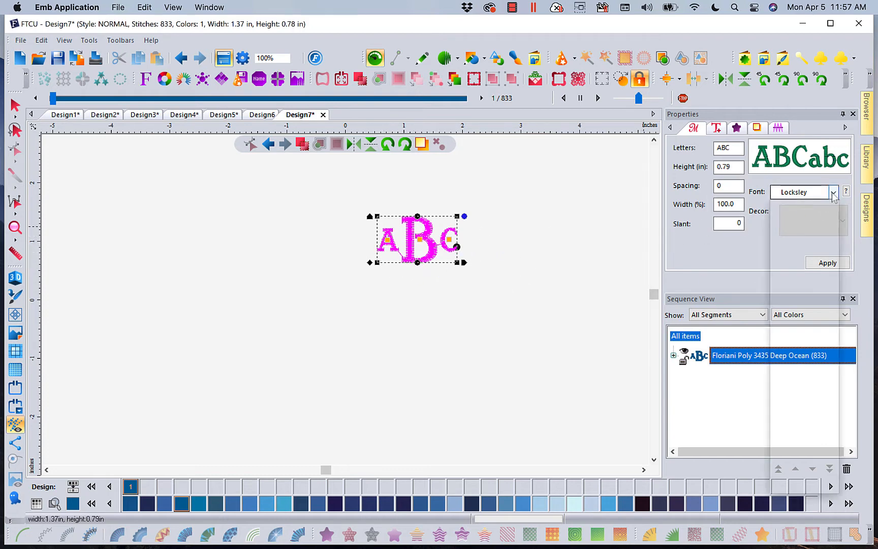
# Apply Garden Monogram font with a laurel wreath decoration to the ABC monogram
pyautogui.click(834, 191)
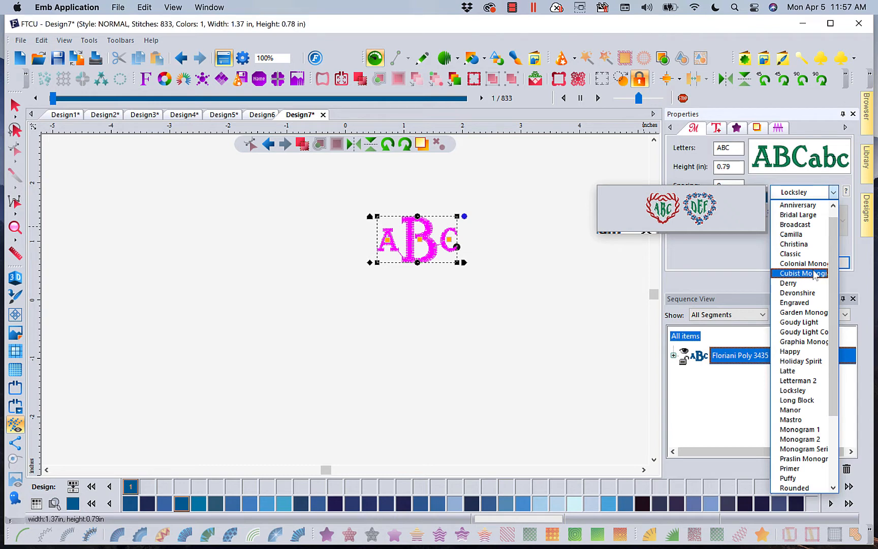
pyautogui.click(803, 312)
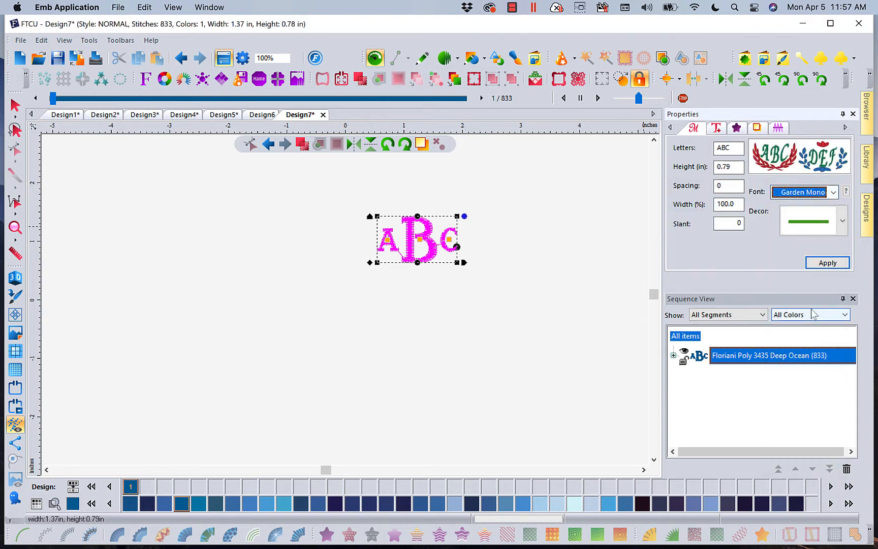
pyautogui.moveTo(807, 168)
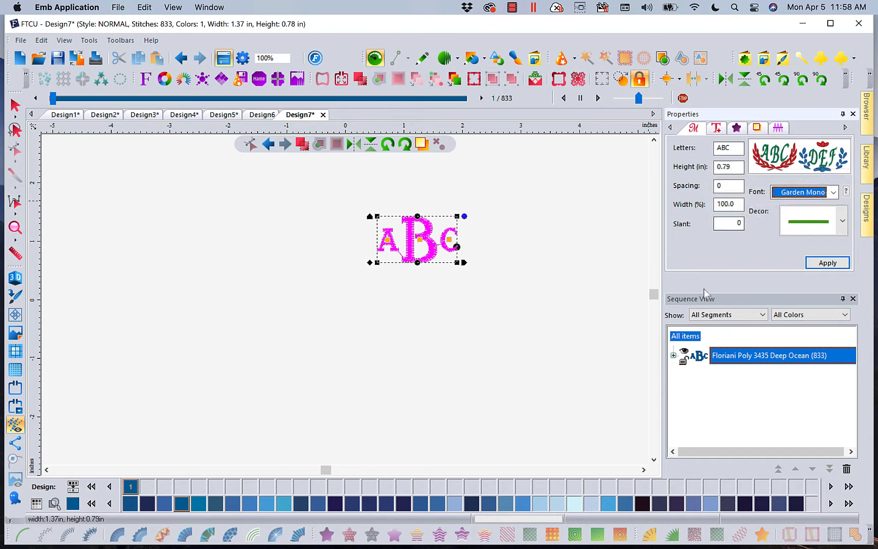
pyautogui.click(834, 192)
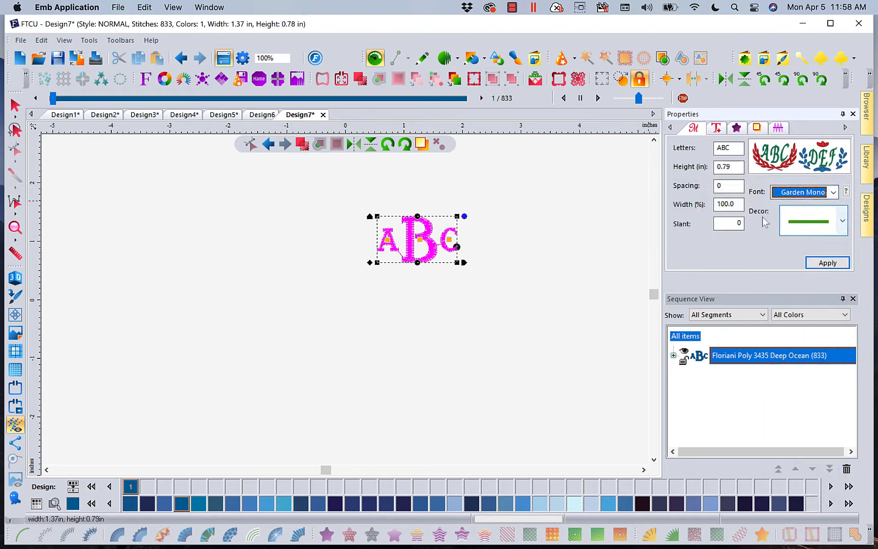
pyautogui.click(842, 220)
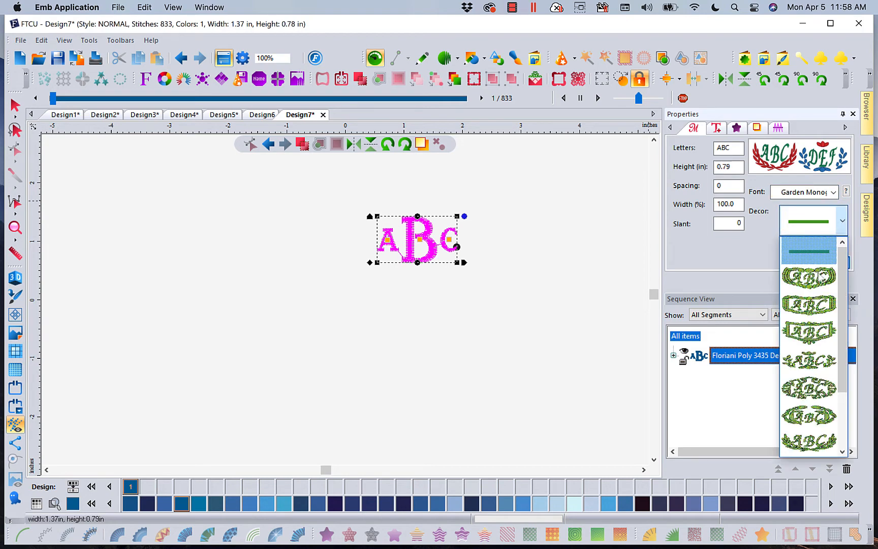
pyautogui.click(808, 251)
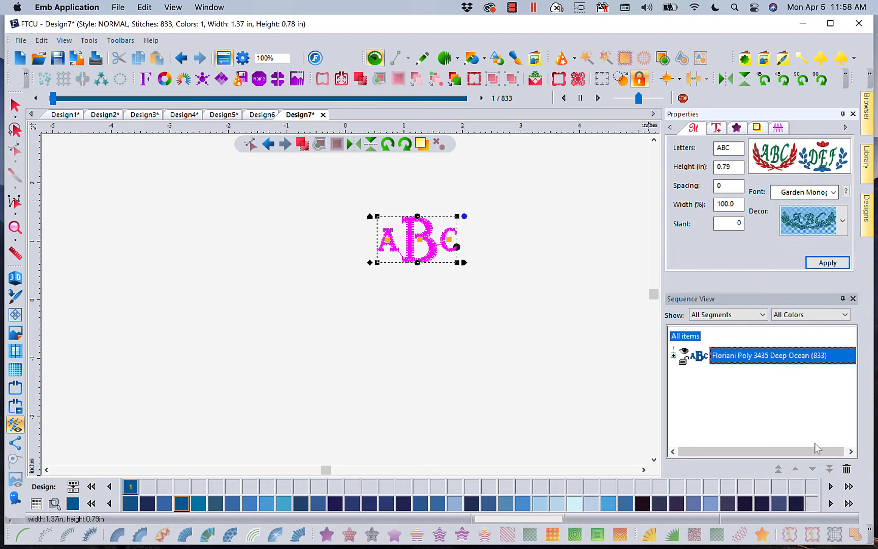
pyautogui.click(828, 262)
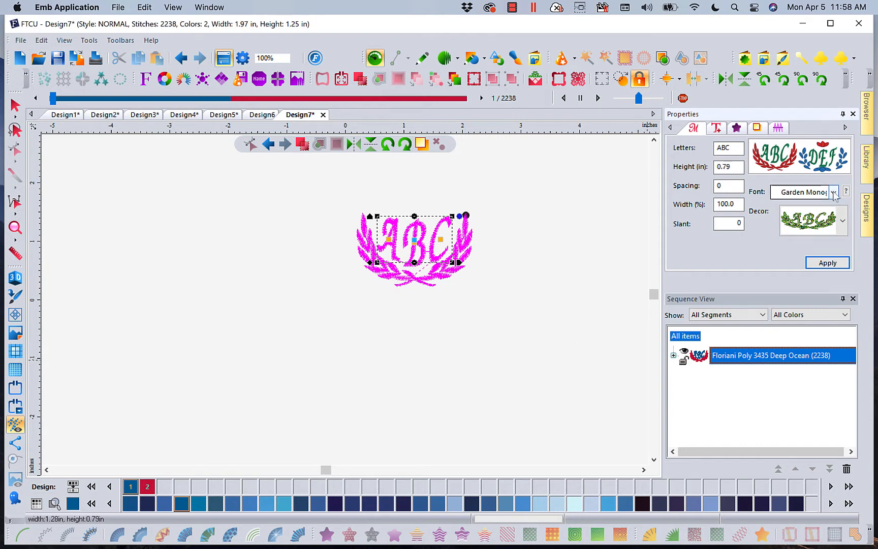
# Browse the font previews and apply Devonshire to the ABC monogram
pyautogui.click(834, 192)
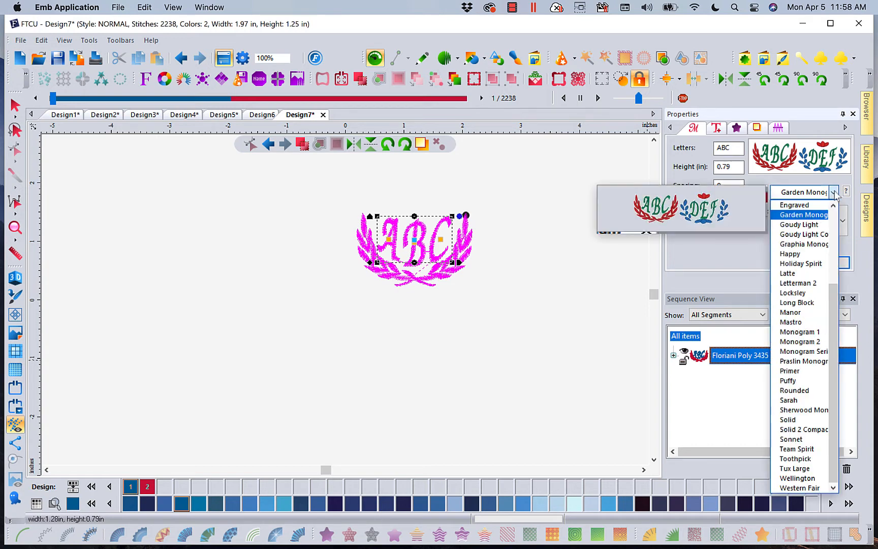
pyautogui.moveTo(843, 288)
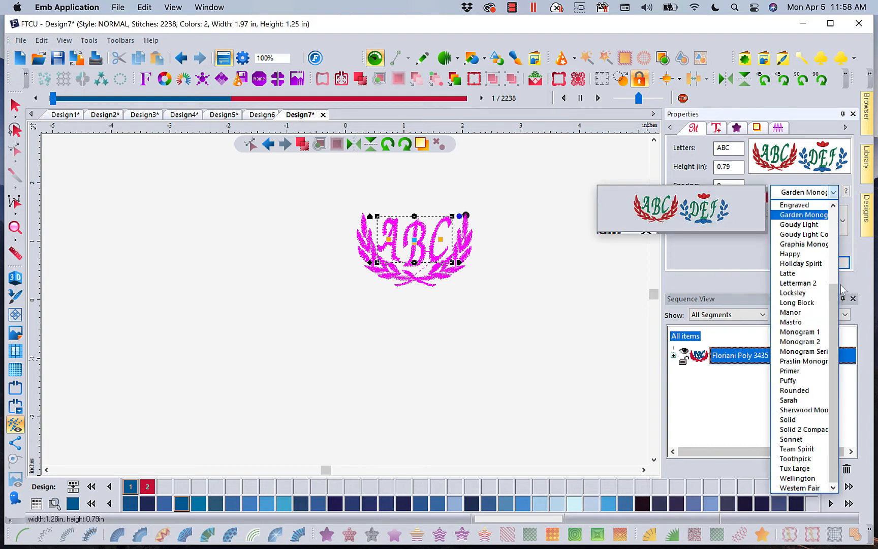
pyautogui.moveTo(836, 303)
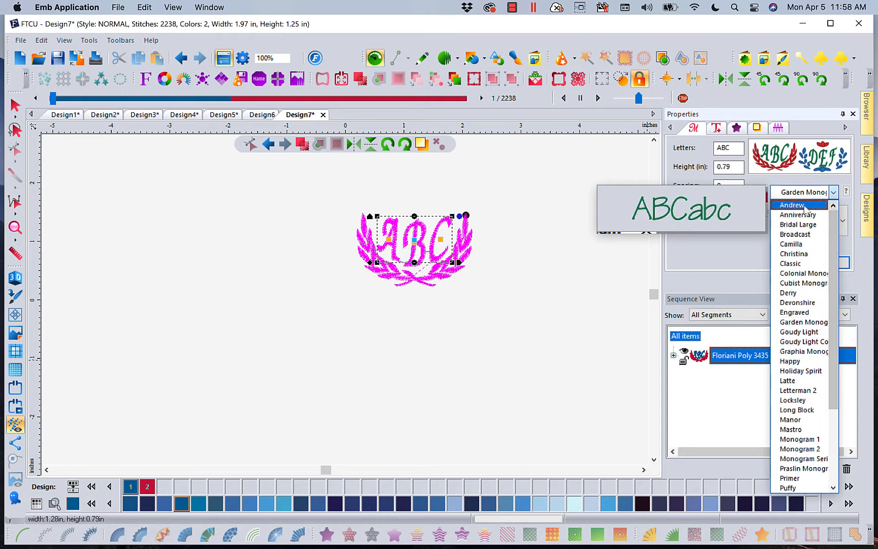
pyautogui.moveTo(798, 215)
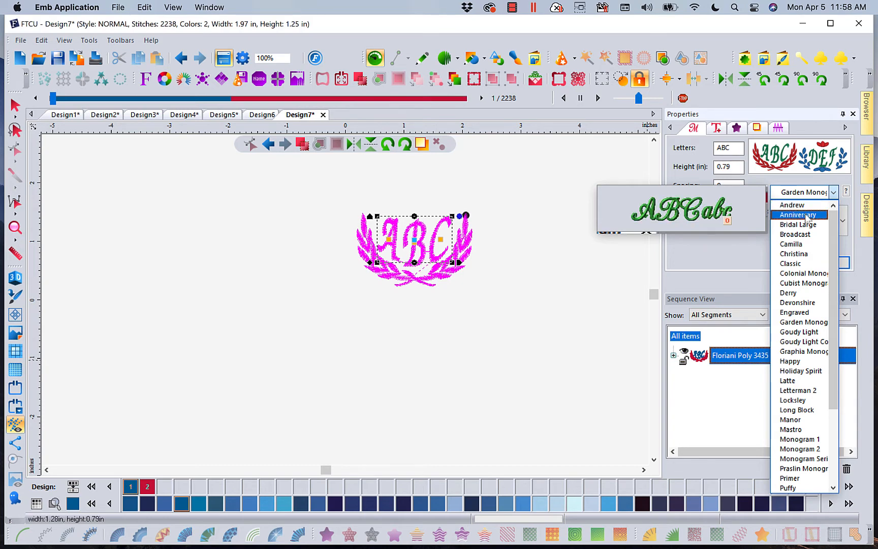
pyautogui.click(800, 224)
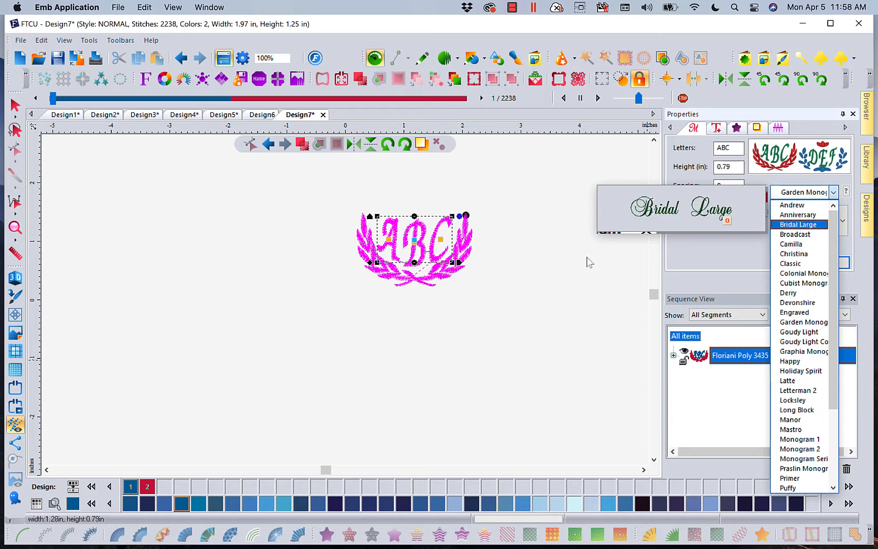
pyautogui.moveTo(476, 312)
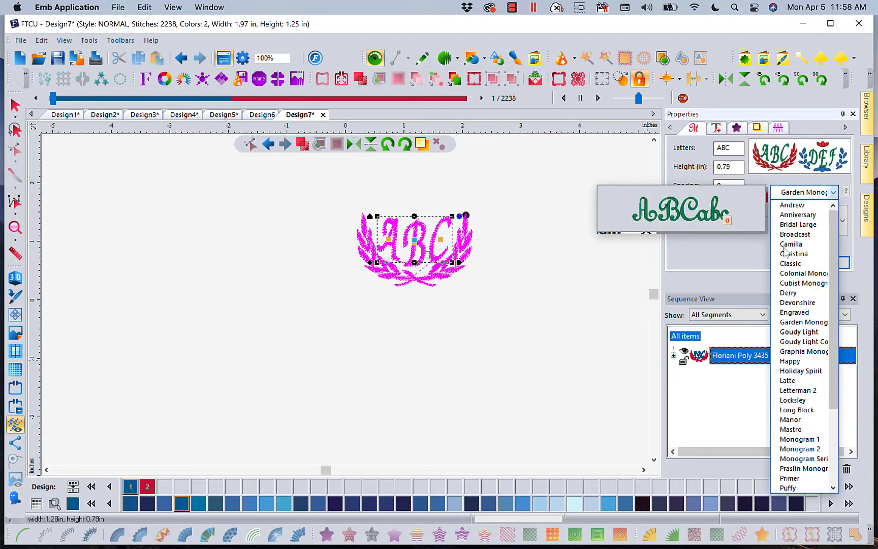
pyautogui.click(793, 419)
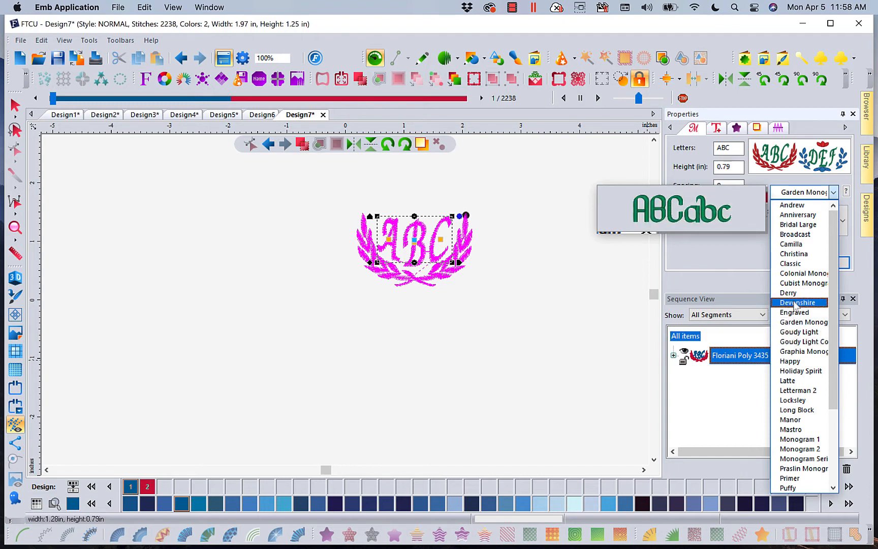
pyautogui.click(800, 302)
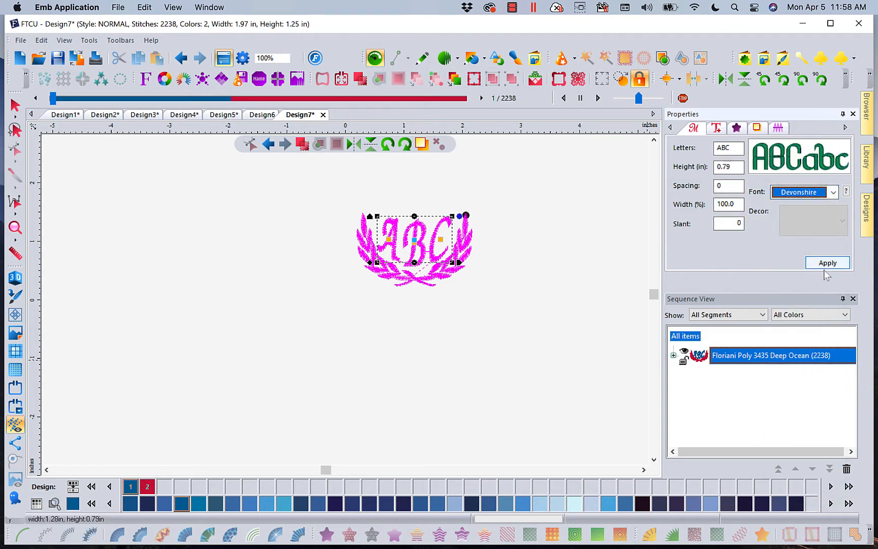
pyautogui.click(828, 263)
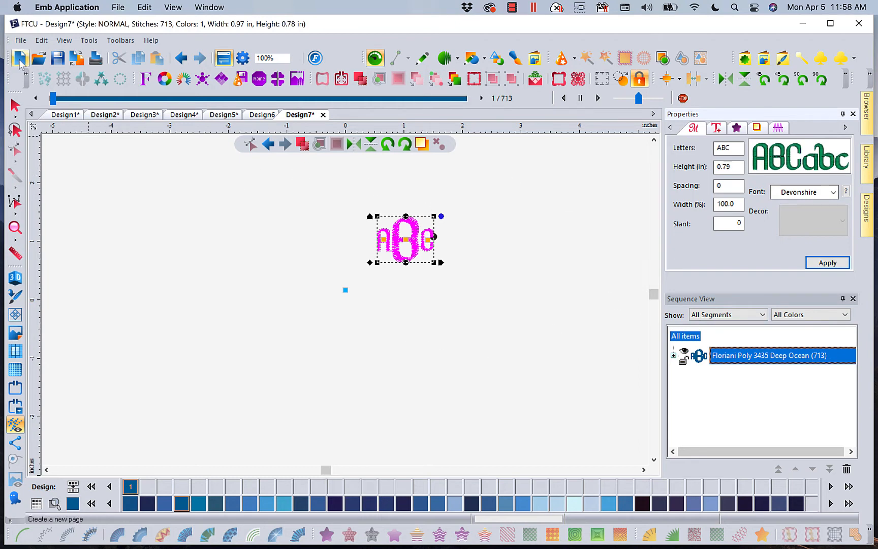
# Create Design8 and insert the default MY TEXT lettering in Childs Play
pyautogui.click(20, 58)
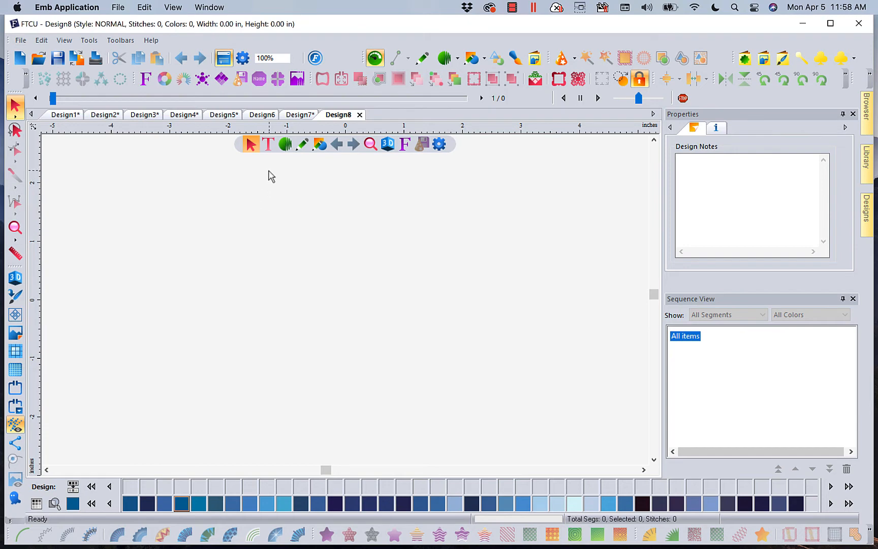
pyautogui.click(268, 144)
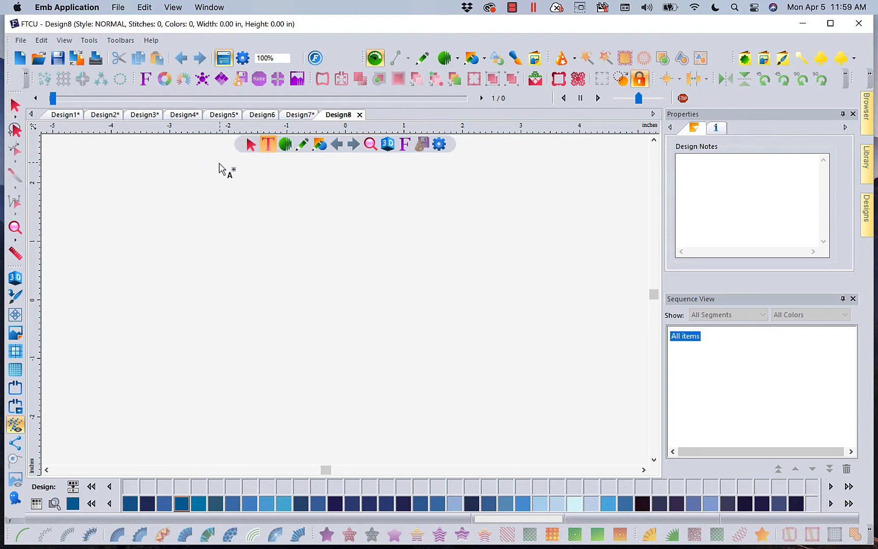
pyautogui.moveTo(267, 144)
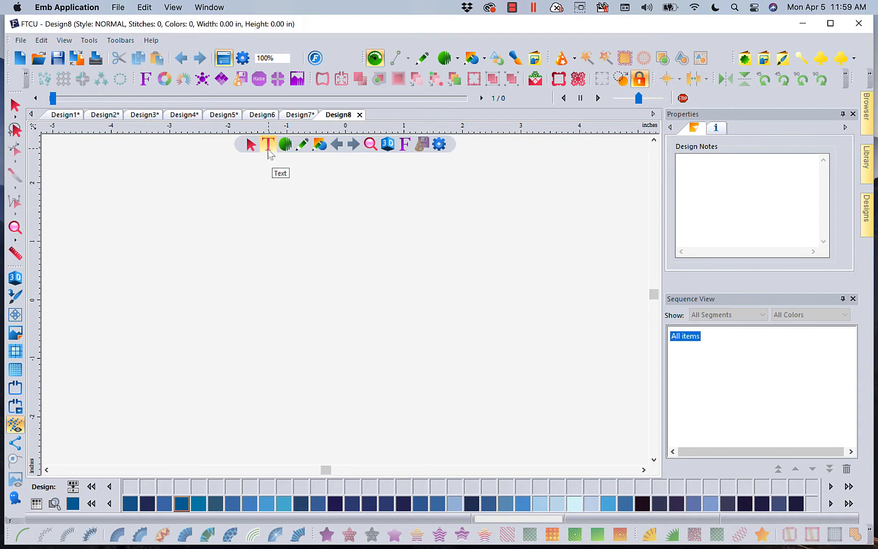
pyautogui.click(269, 144)
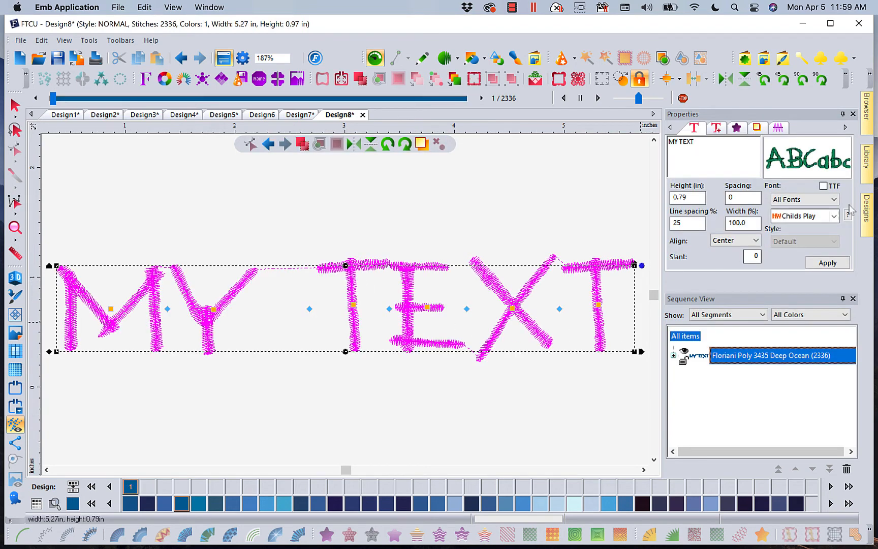
# Filter the font list to the Outline category and select Manor
pyautogui.click(834, 216)
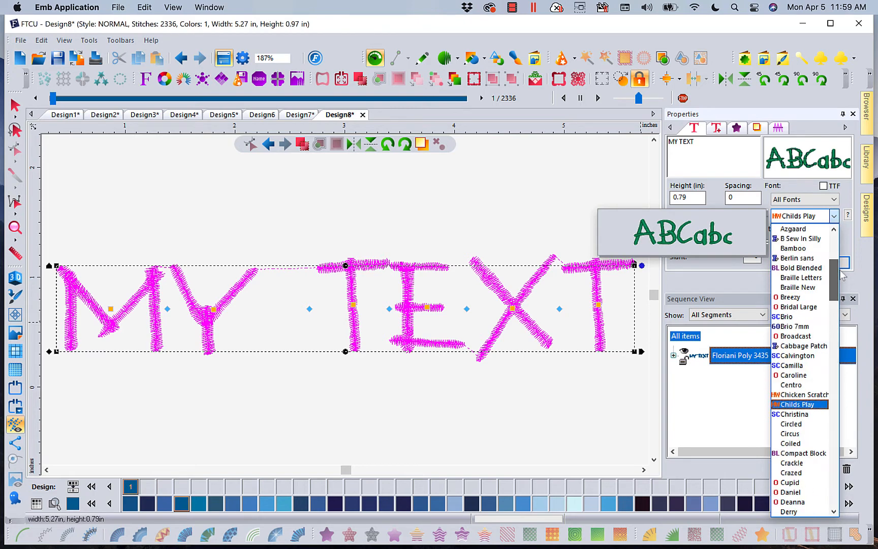
pyautogui.click(794, 404)
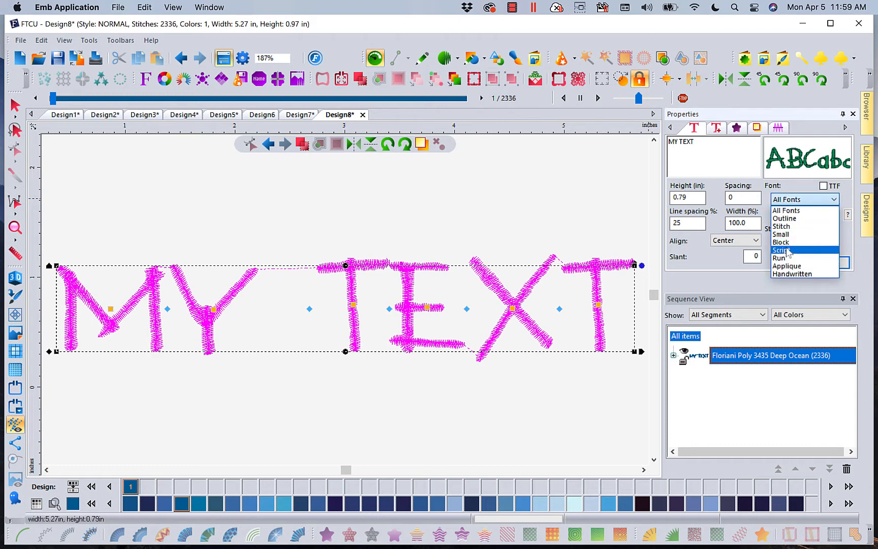
pyautogui.click(781, 250)
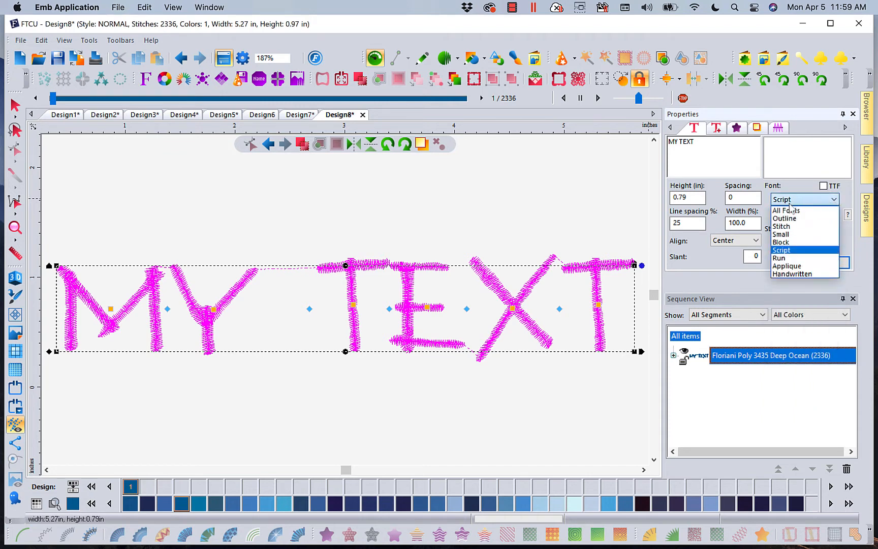
pyautogui.click(785, 218)
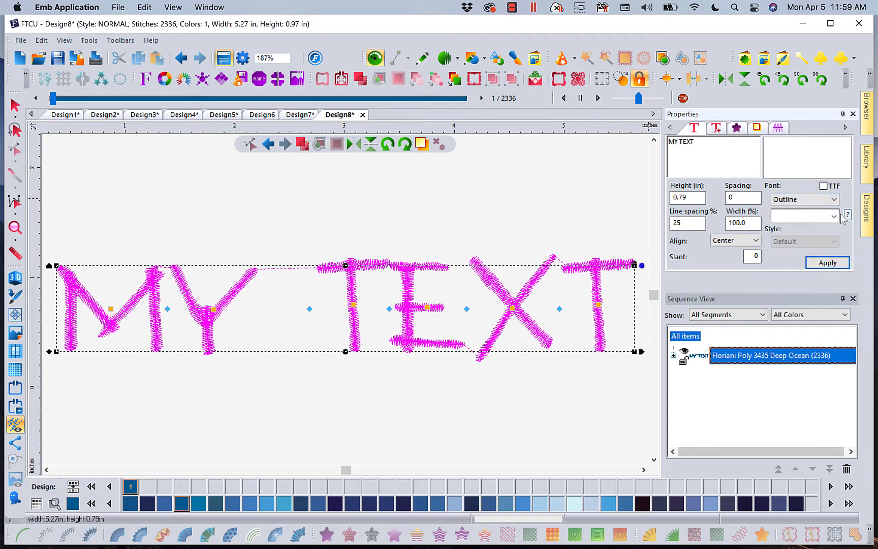
pyautogui.click(834, 215)
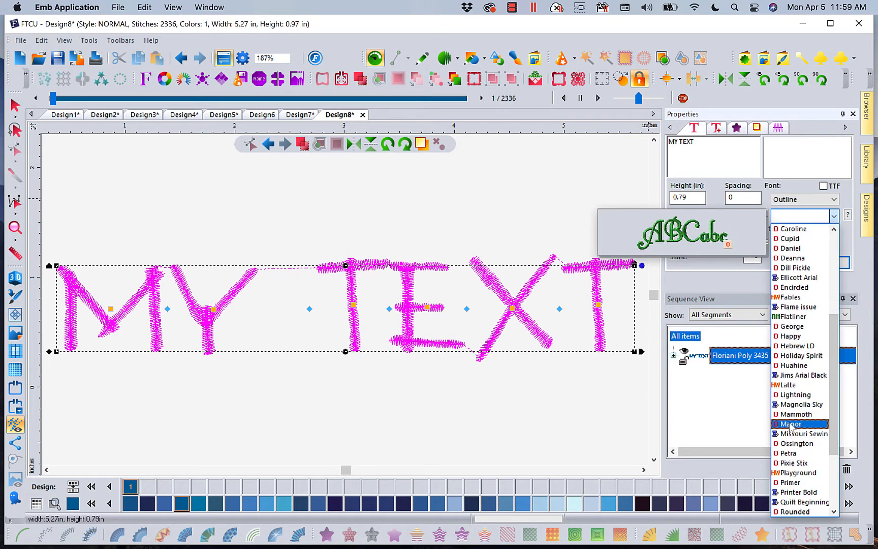
pyautogui.click(791, 423)
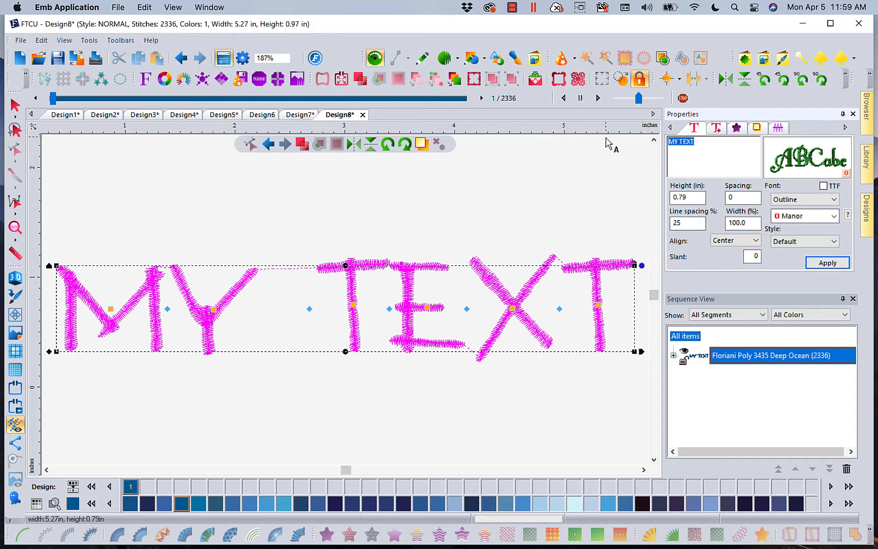
# Apply the text MR at 5 inches tall in Manor
pyautogui.write('MR')
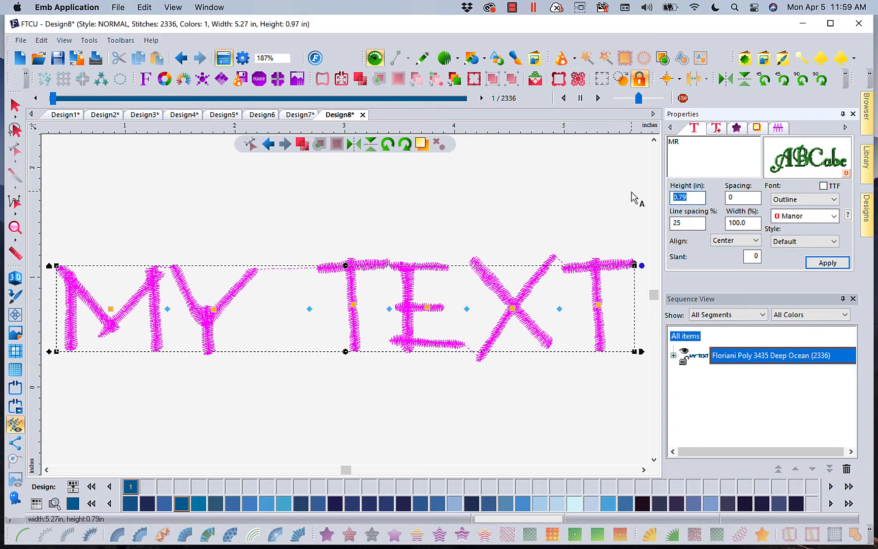
pyautogui.write('5')
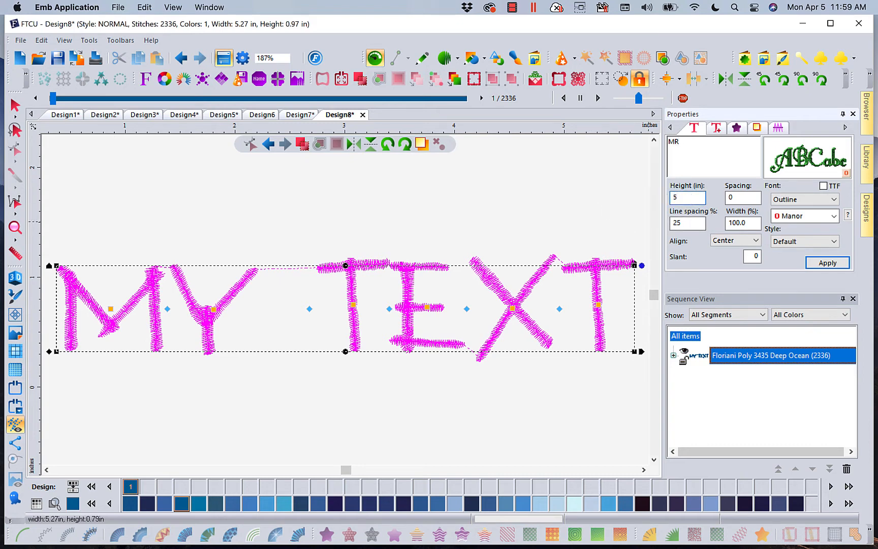
pyautogui.click(828, 263)
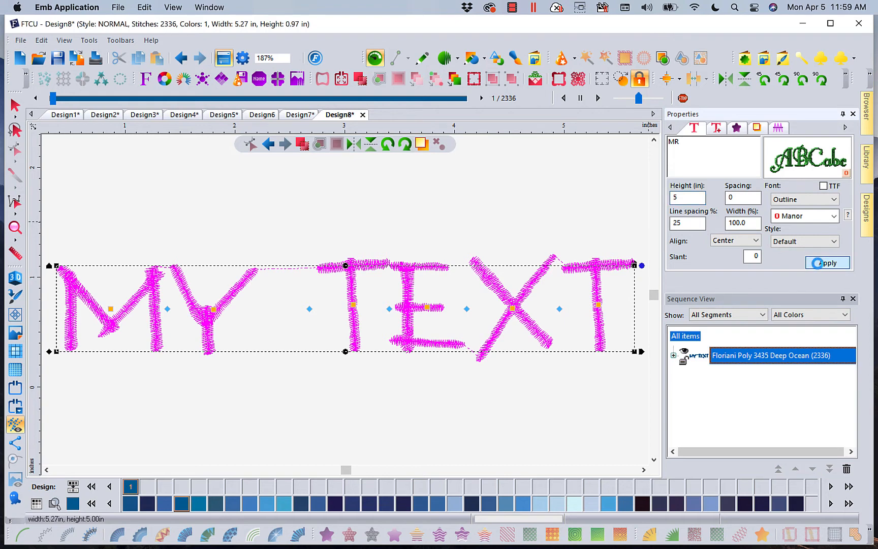
pyautogui.click(827, 263)
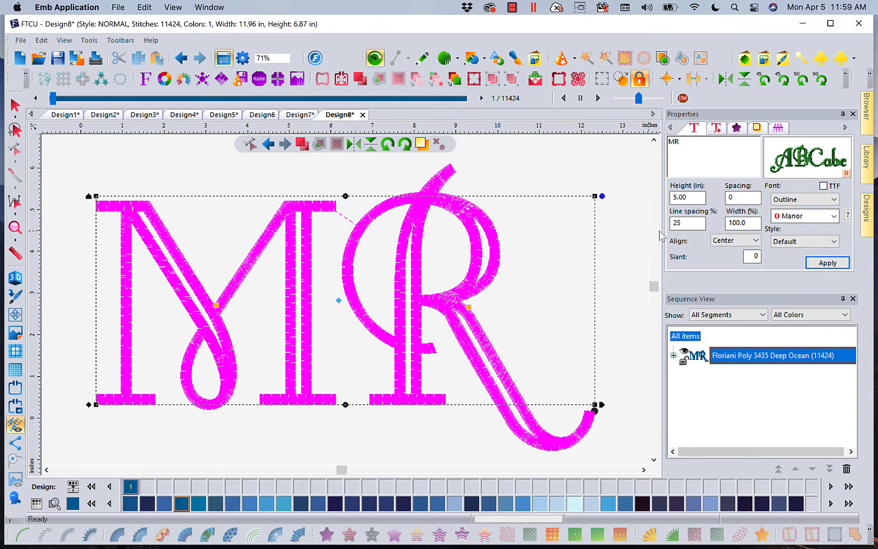
pyautogui.moveTo(280, 98)
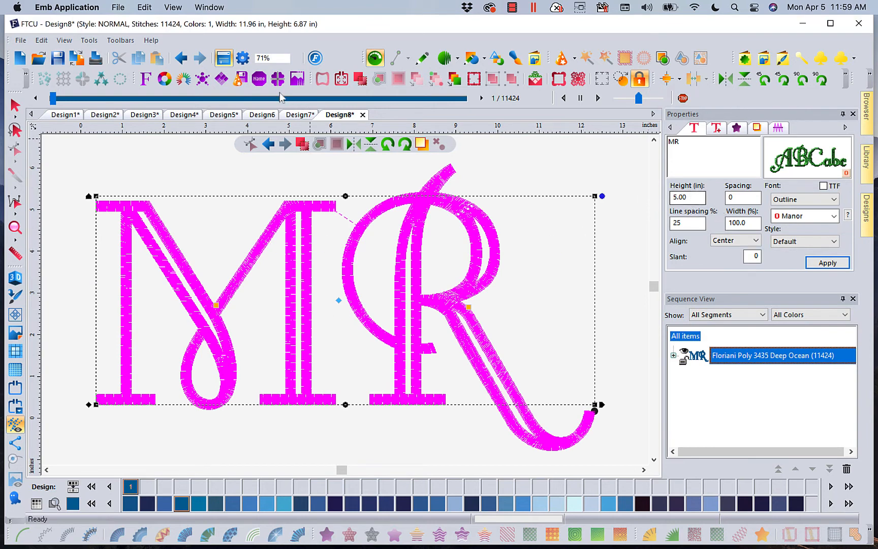
pyautogui.moveTo(328, 29)
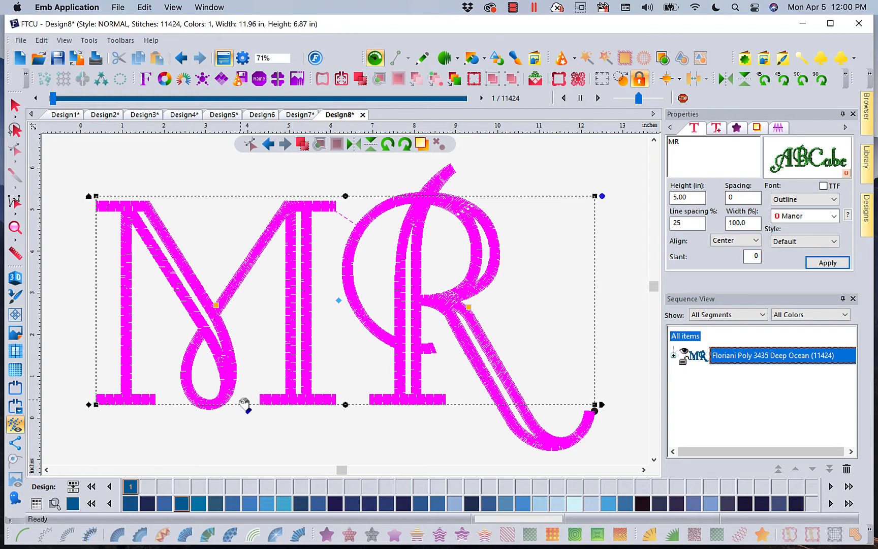
pyautogui.moveTo(209, 427)
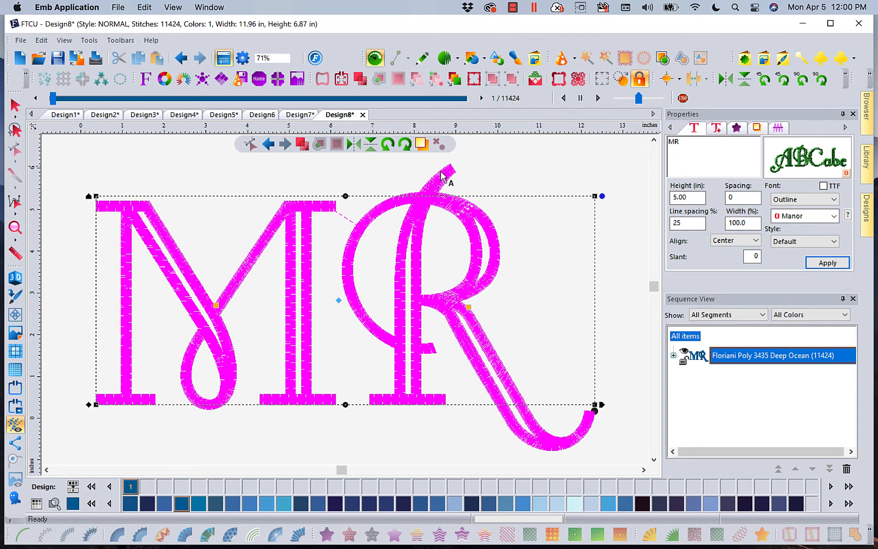
pyautogui.moveTo(540, 433)
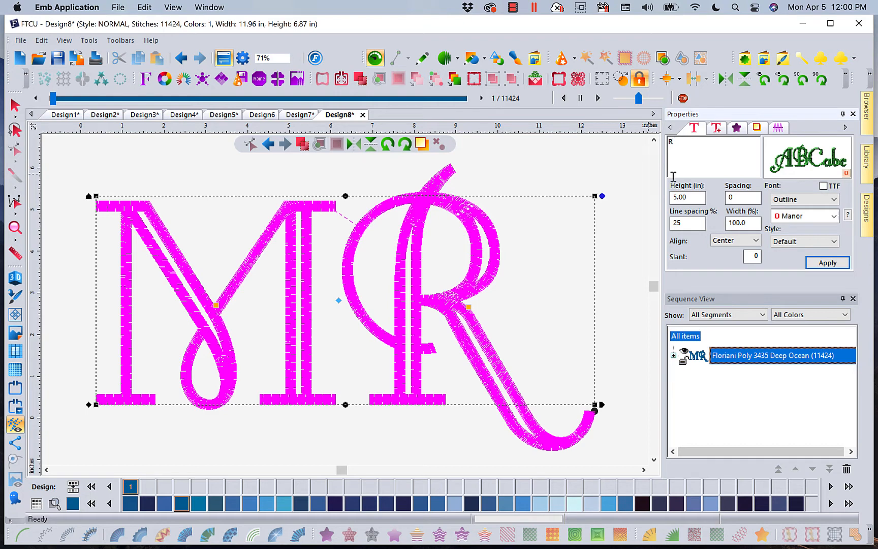
# Apply a single R at 3.75 inches tall and show realistic 3D stitches
pyautogui.write('3')
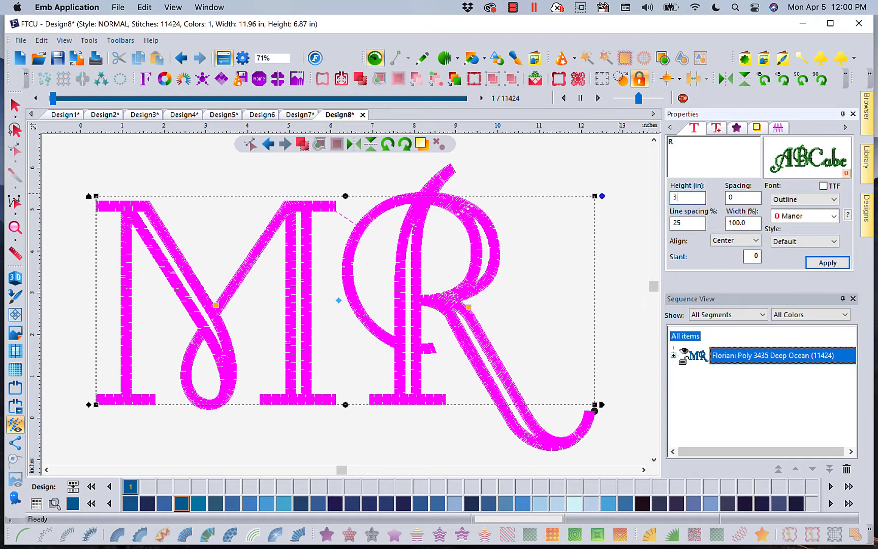
pyautogui.write('3.75')
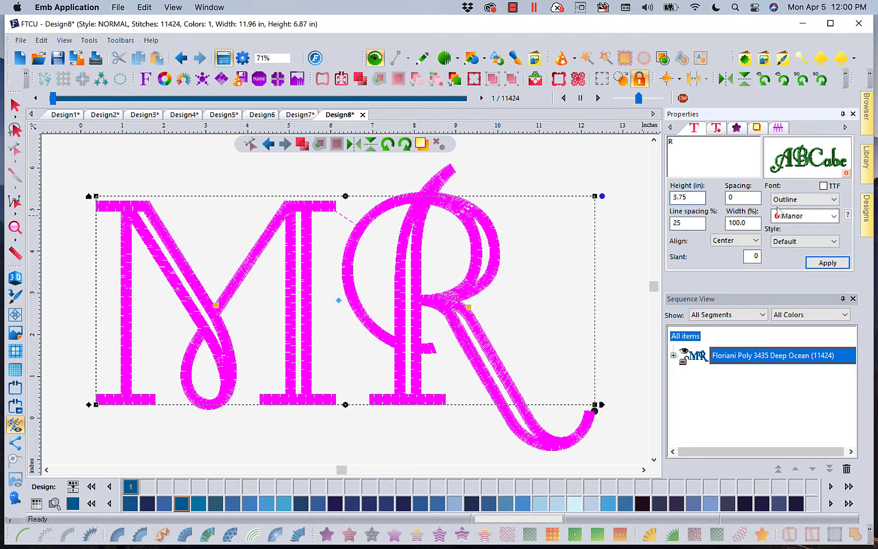
pyautogui.click(828, 262)
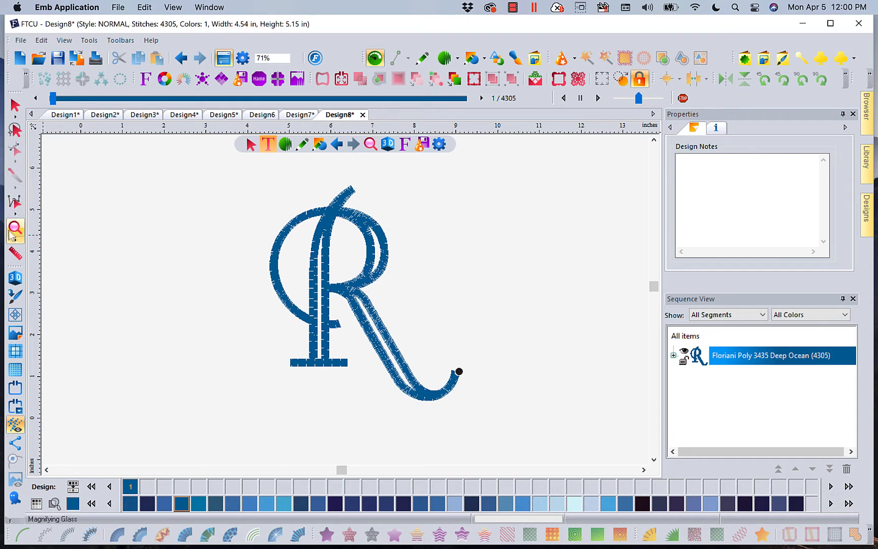
pyautogui.click(388, 143)
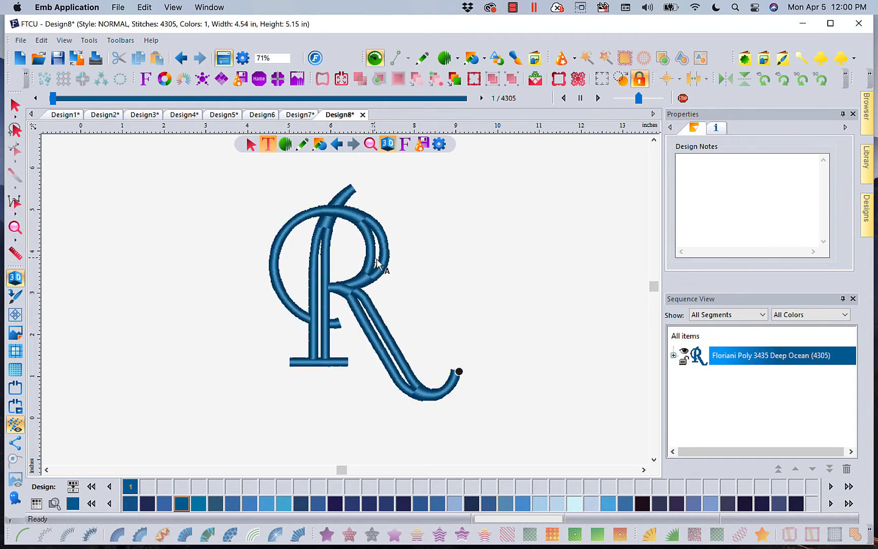
pyautogui.moveTo(356, 233)
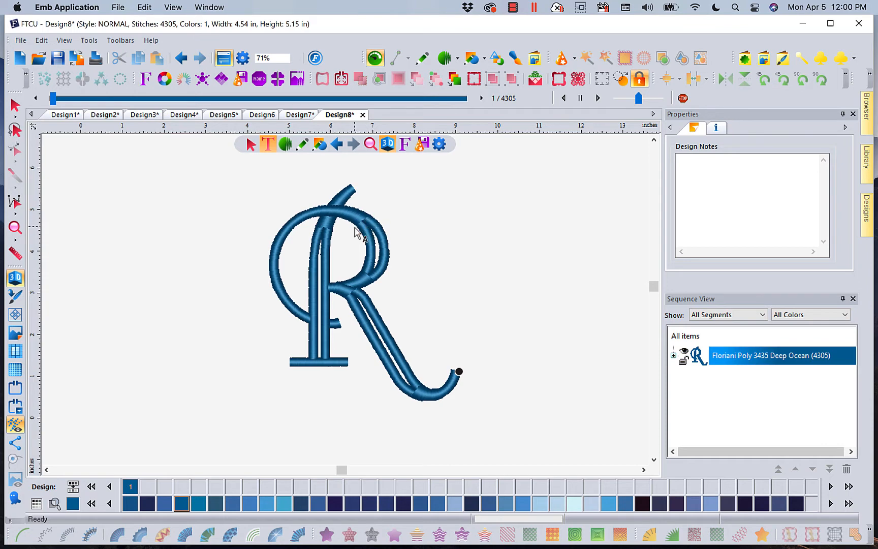
pyautogui.moveTo(58, 264)
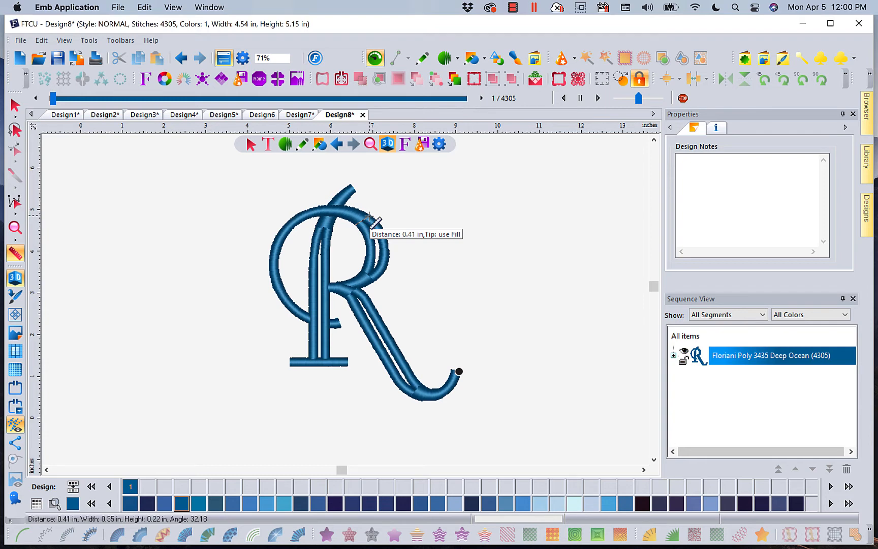
pyautogui.moveTo(93, 157)
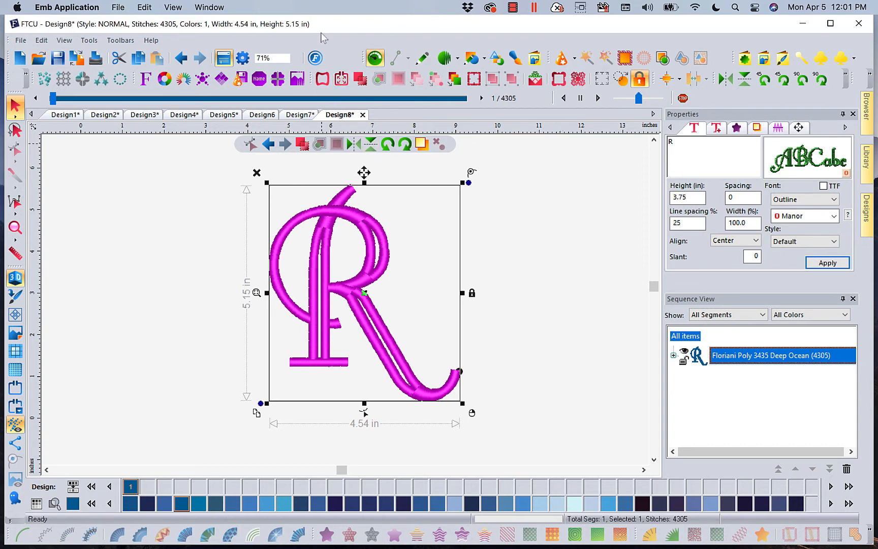
# Apply the Snake Skin fill pattern to the R from the Fill settings
pyautogui.click(687, 197)
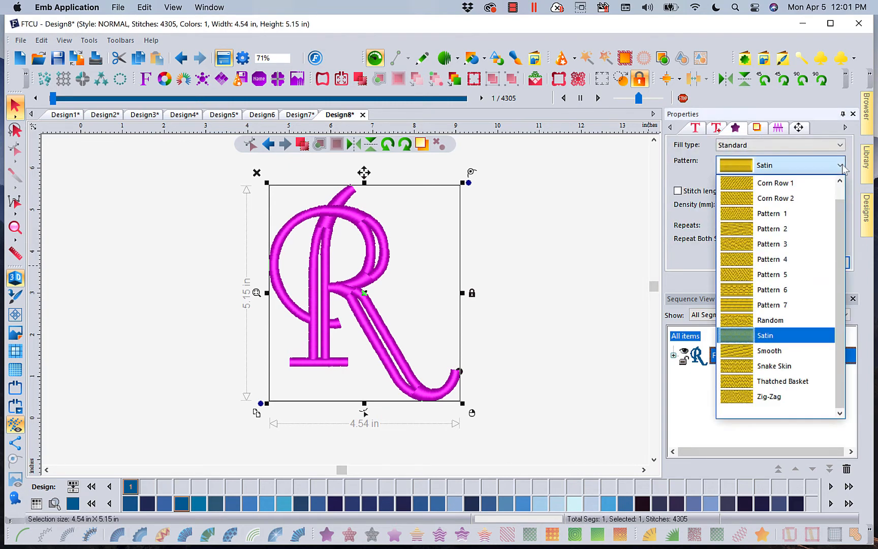
pyautogui.moveTo(773, 290)
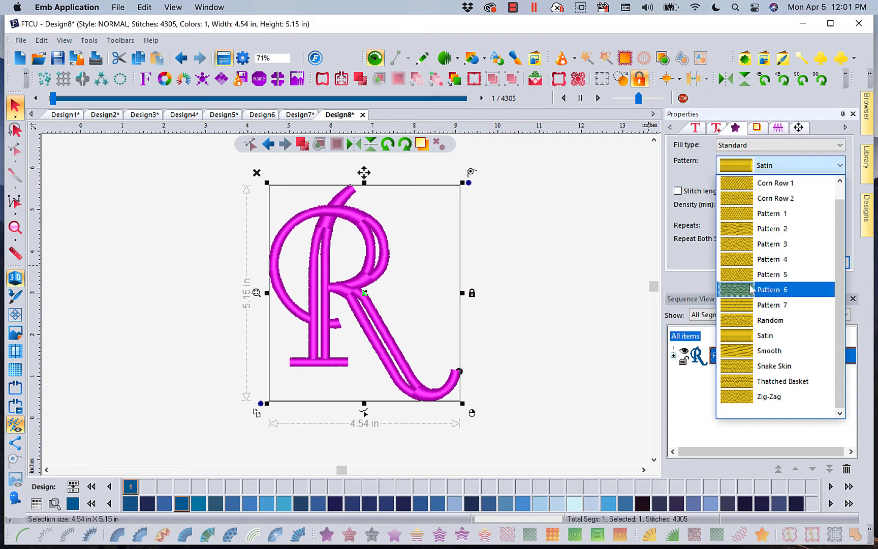
pyautogui.click(774, 366)
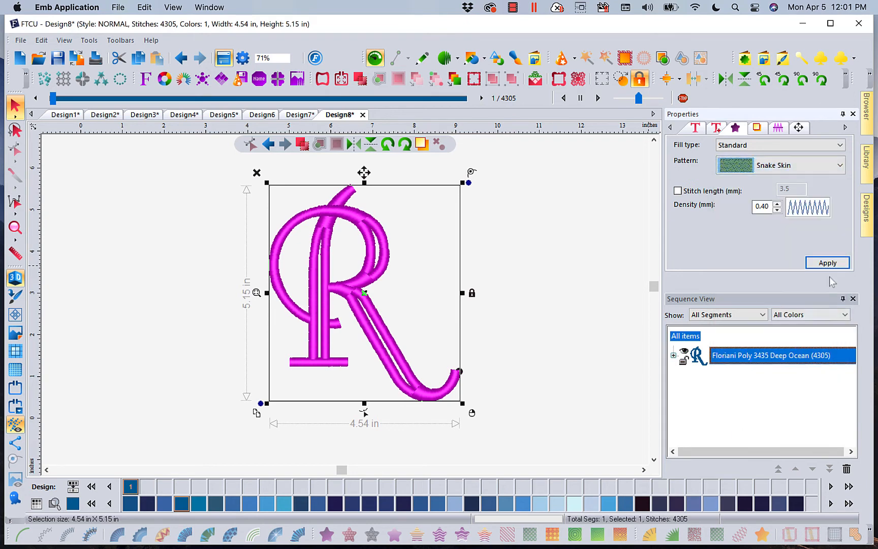
pyautogui.click(827, 262)
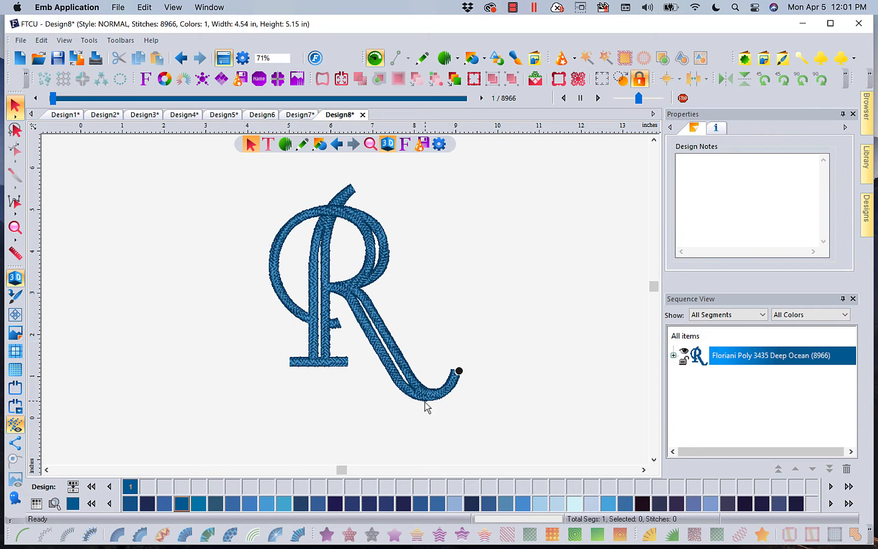
pyautogui.moveTo(384, 256)
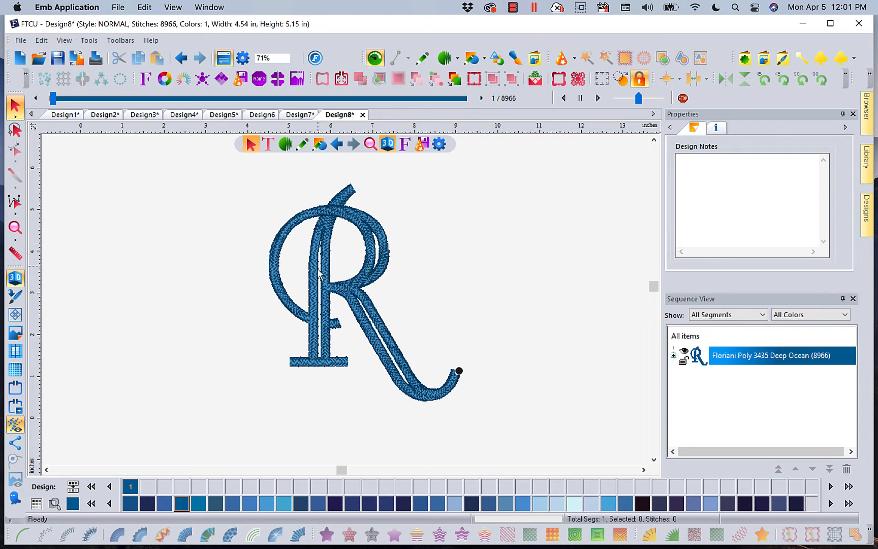
pyautogui.moveTo(285, 307)
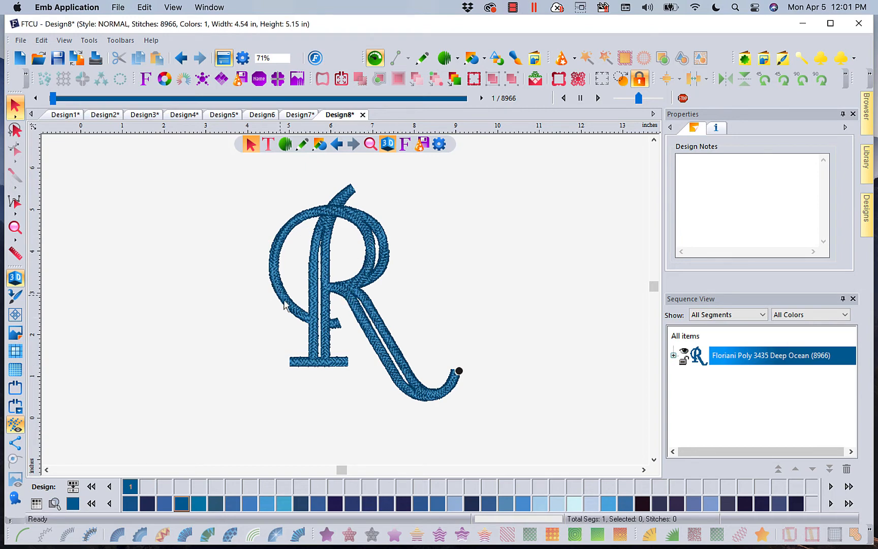
pyautogui.moveTo(375, 239)
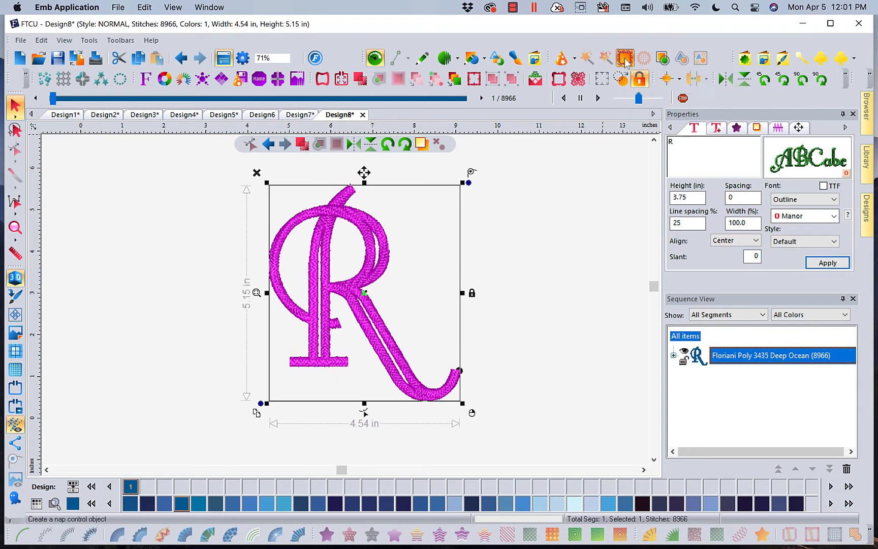
# Add an auto nap blocker behind the R, offset 0.10 inches from outlines
pyautogui.click(623, 58)
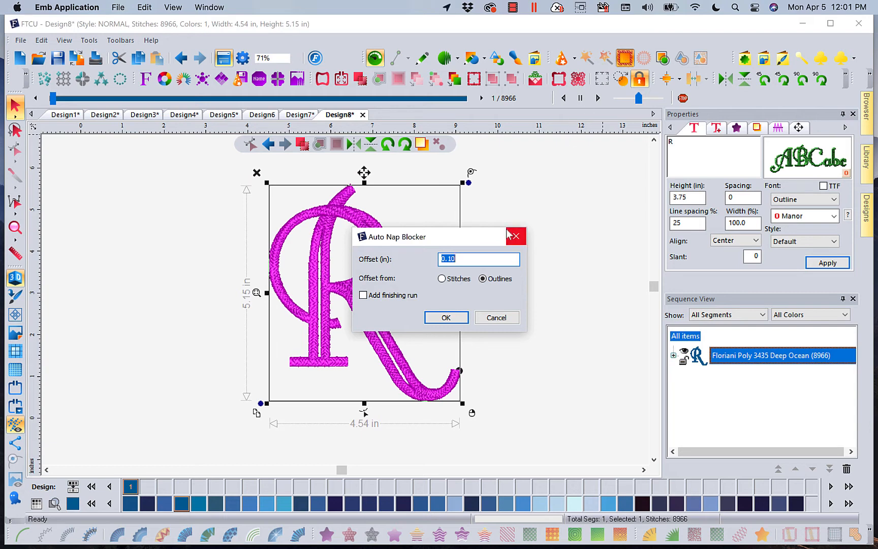
pyautogui.moveTo(306, 243)
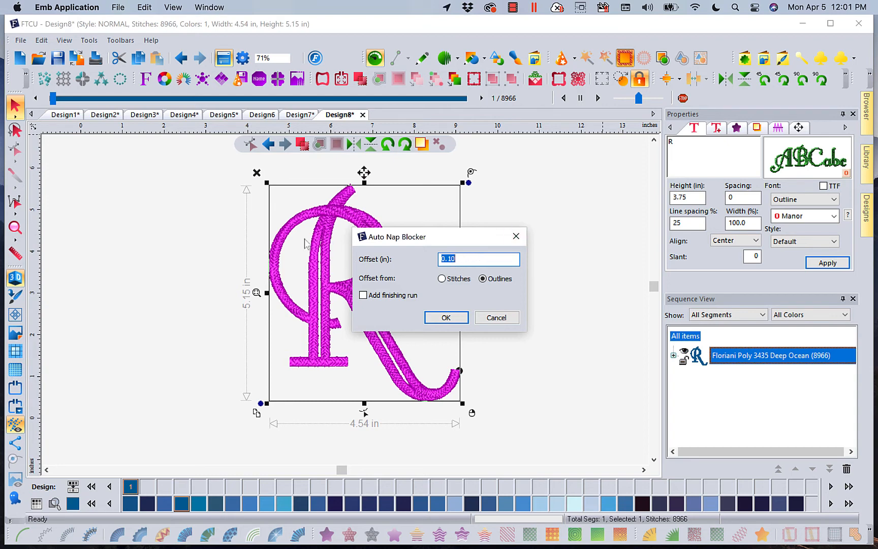
pyautogui.moveTo(285, 280)
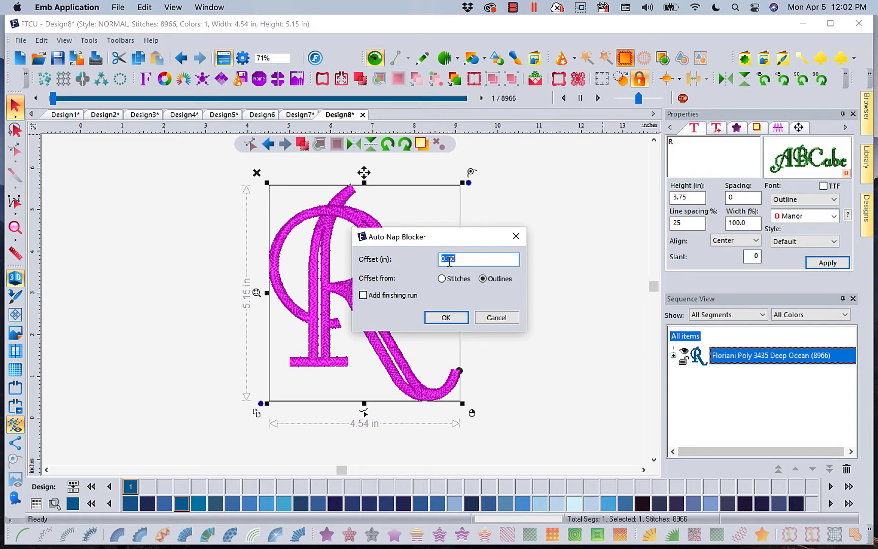
pyautogui.write('0.10')
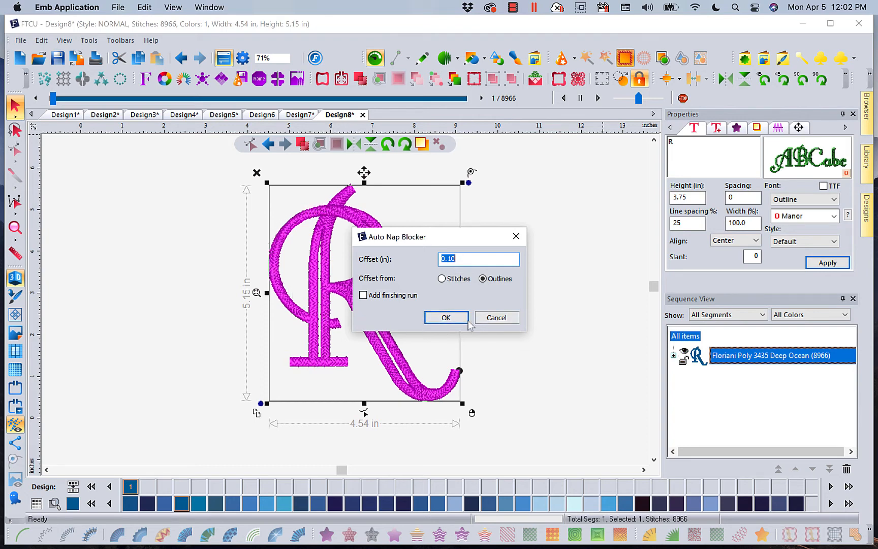
pyautogui.click(445, 318)
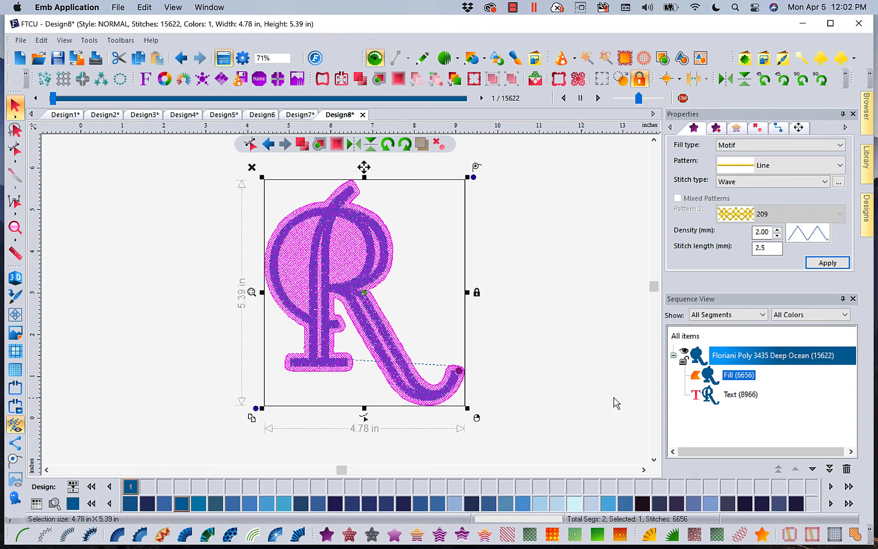
pyautogui.moveTo(572, 504)
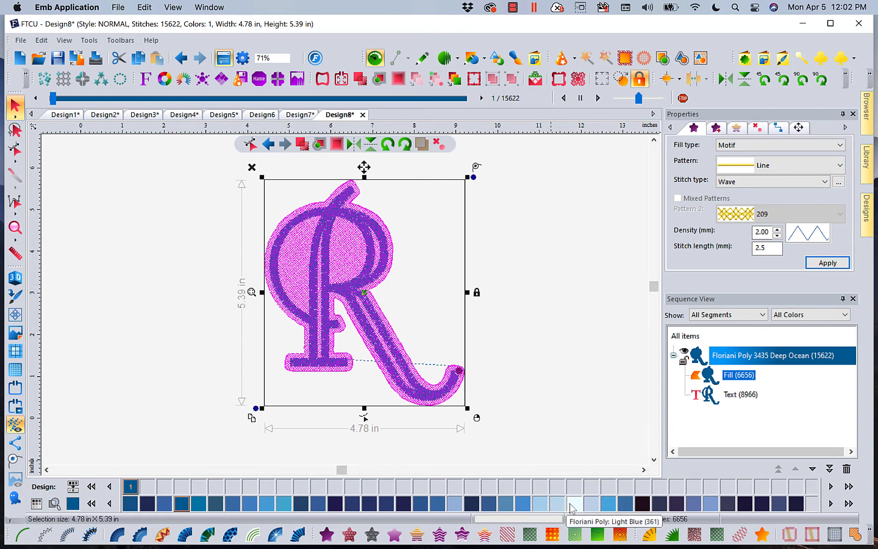
# Change the nap blocker fill thread to light blue (Little Boy Blue)
pyautogui.click(556, 503)
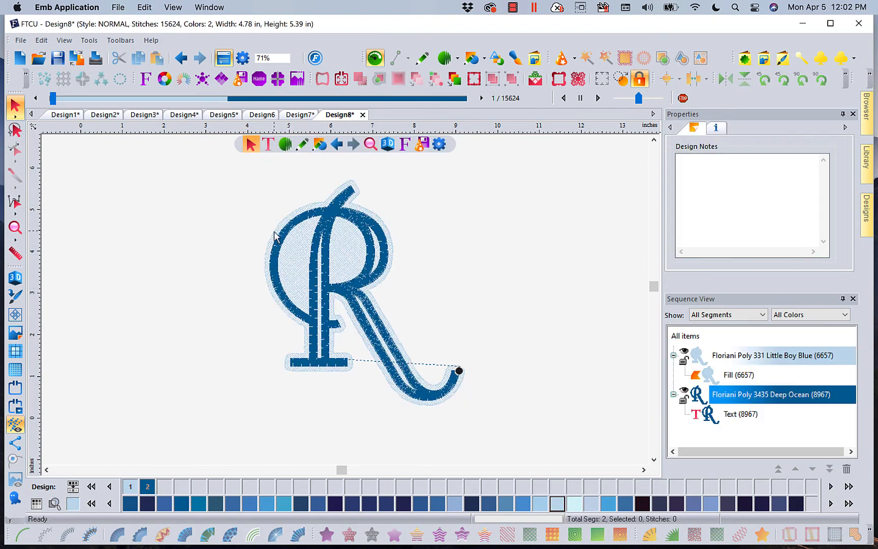
pyautogui.moveTo(298, 269)
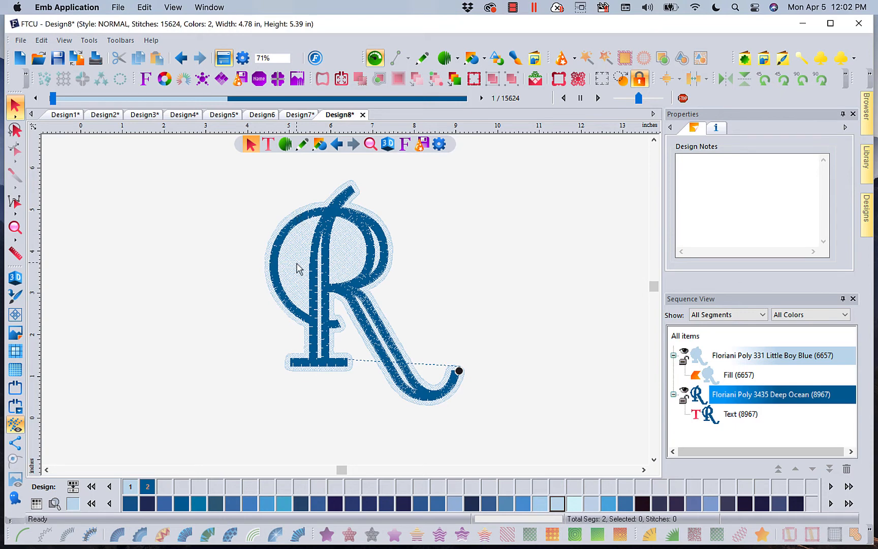
pyautogui.moveTo(303, 273)
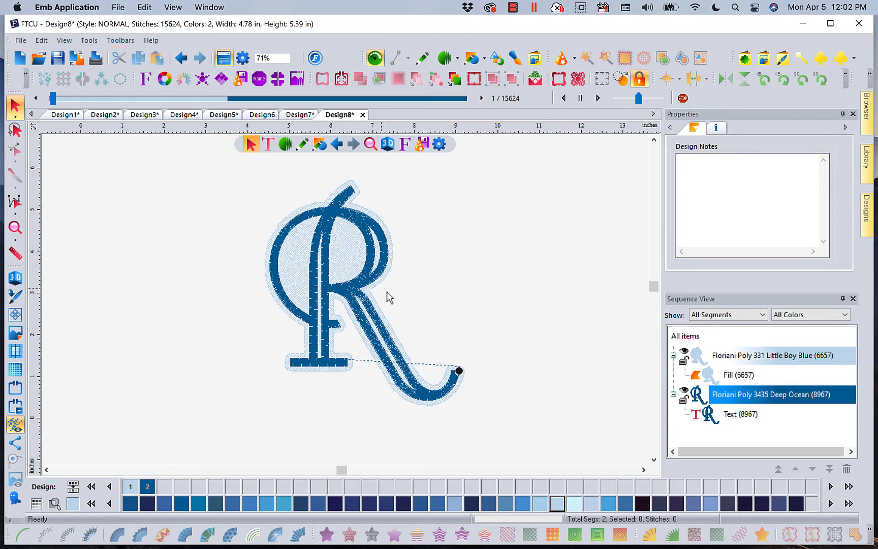
pyautogui.moveTo(164, 165)
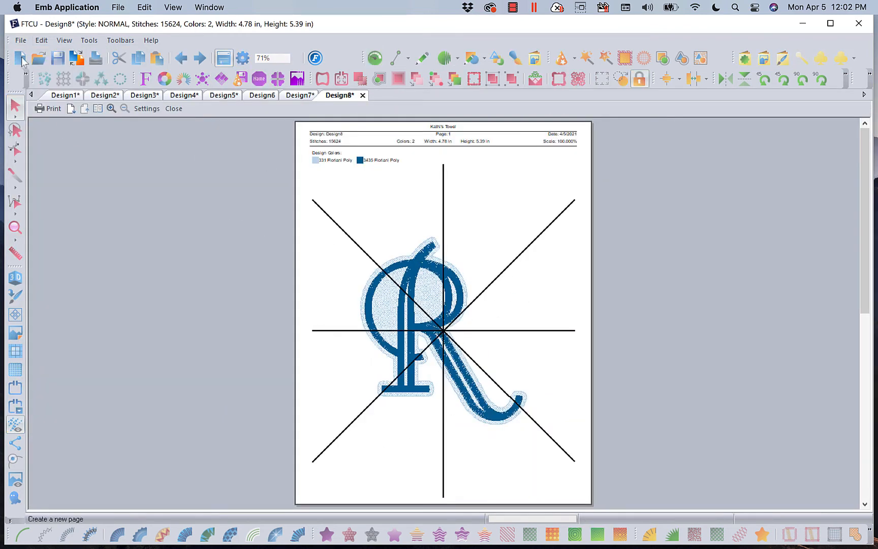
# Close the template print preview and return to the Design1 towel label photo
pyautogui.click(173, 108)
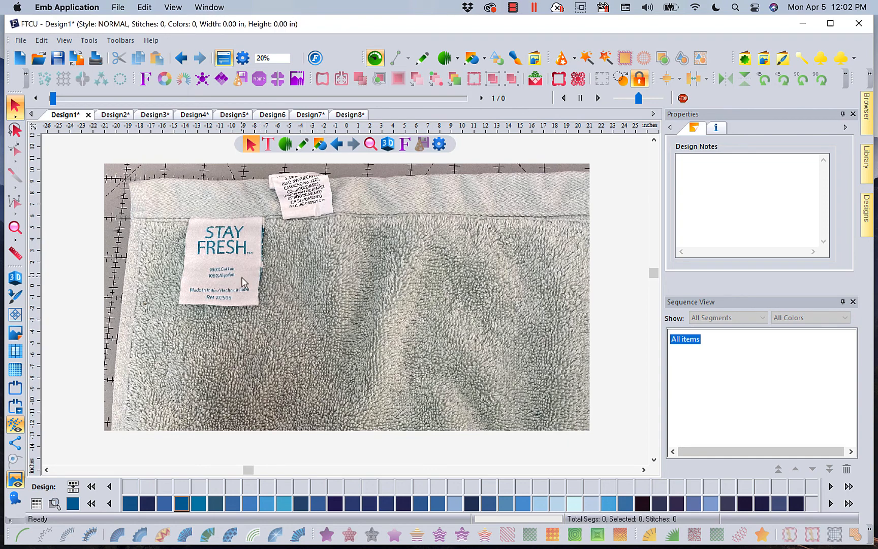
# Browse Design2 towel corner, Design3 template-on-towel, then Design4 pink corner markers photos
pyautogui.click(115, 114)
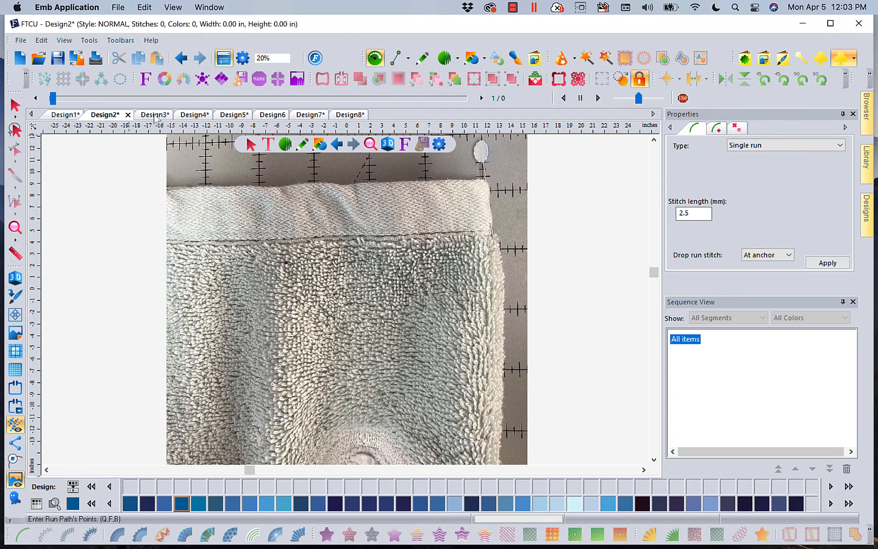
pyautogui.click(149, 114)
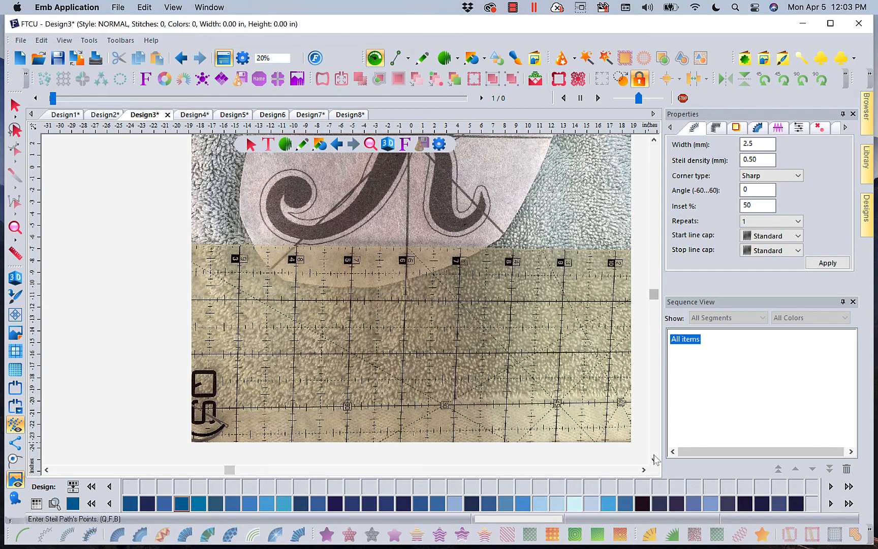
pyautogui.scroll(-3)
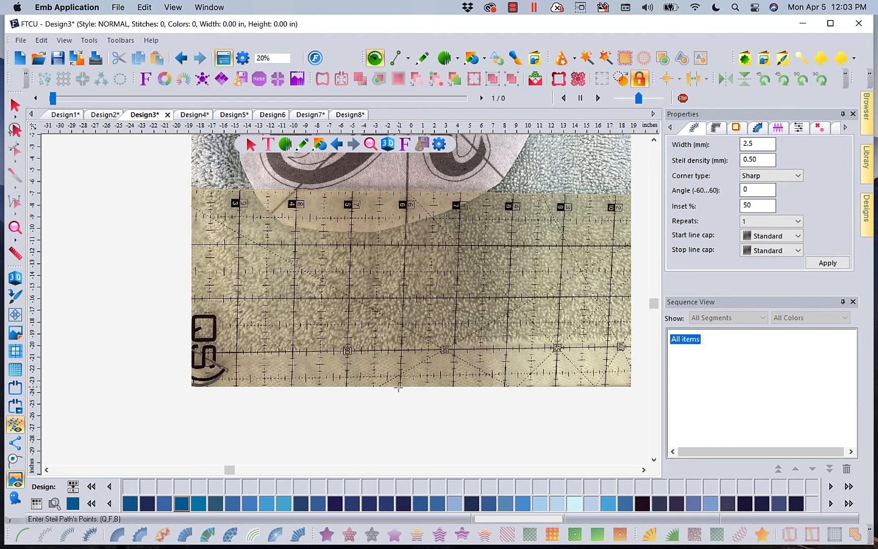
pyautogui.moveTo(463, 386)
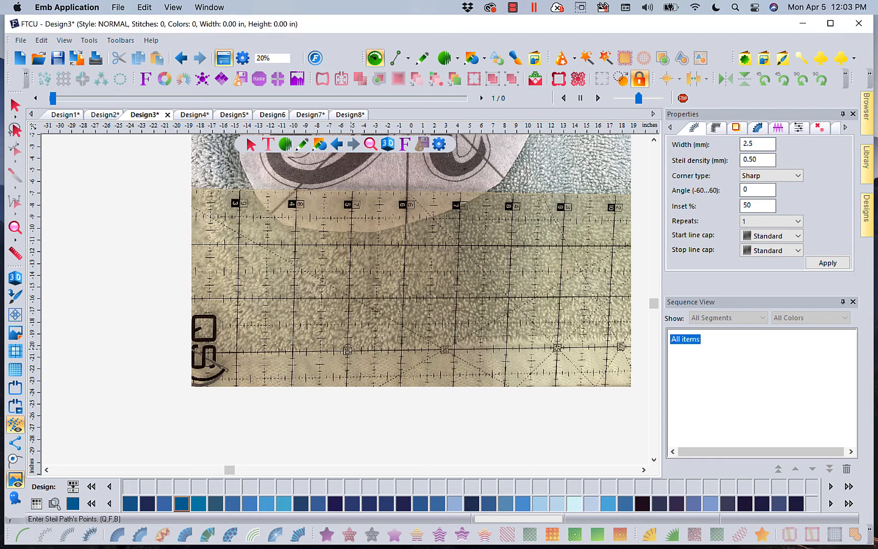
pyautogui.moveTo(643, 258)
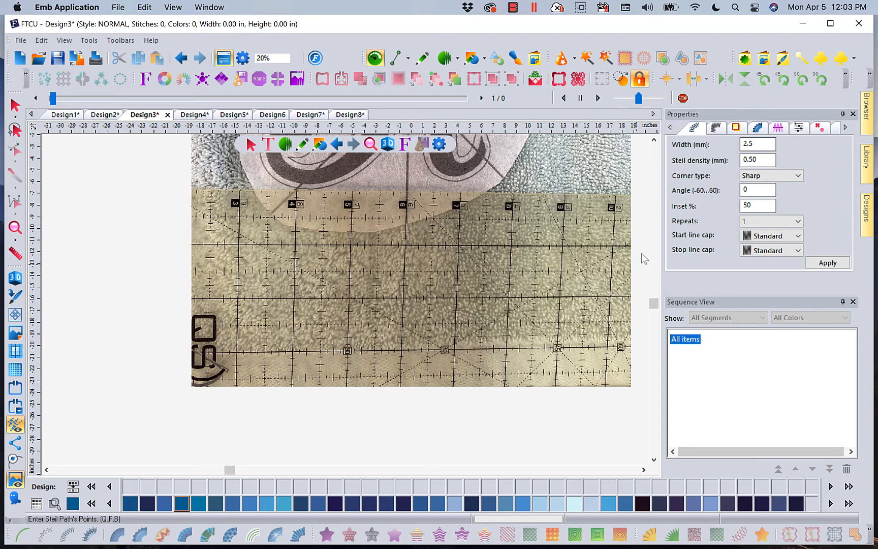
pyautogui.click(653, 140)
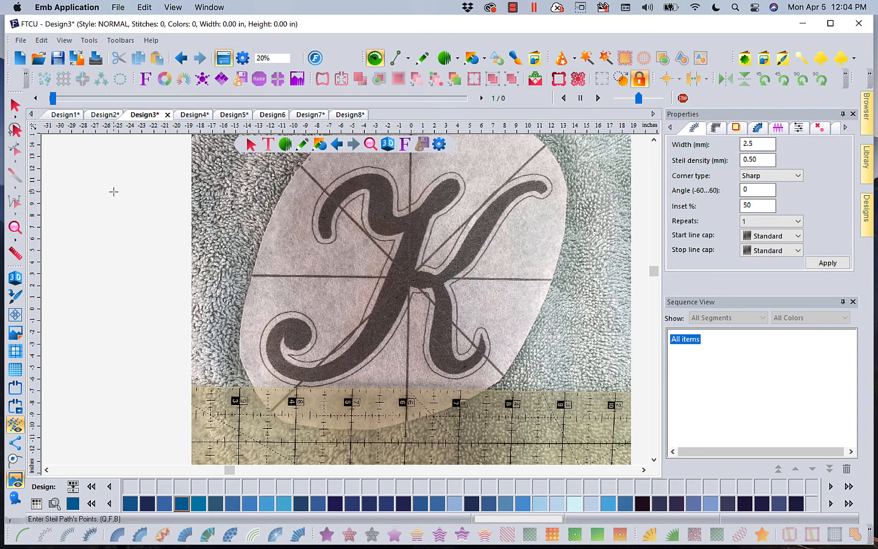
pyautogui.click(185, 114)
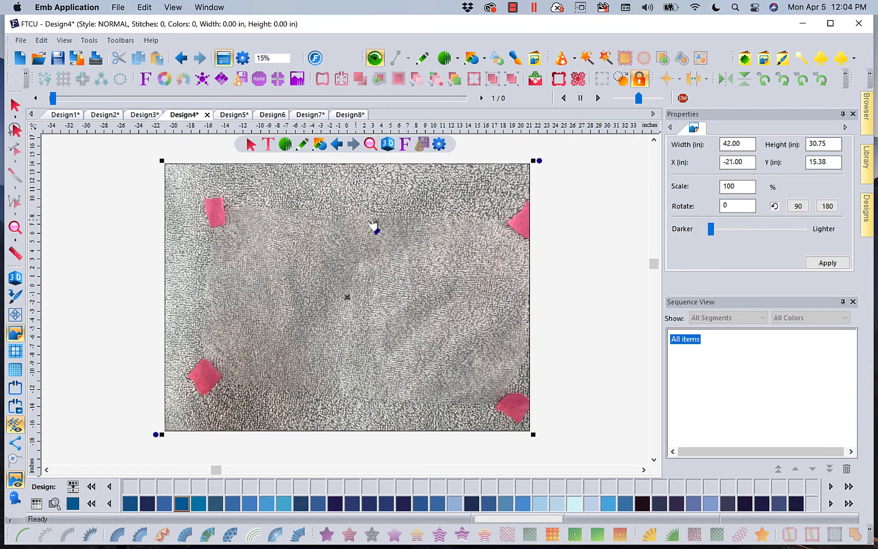
pyautogui.moveTo(213, 207)
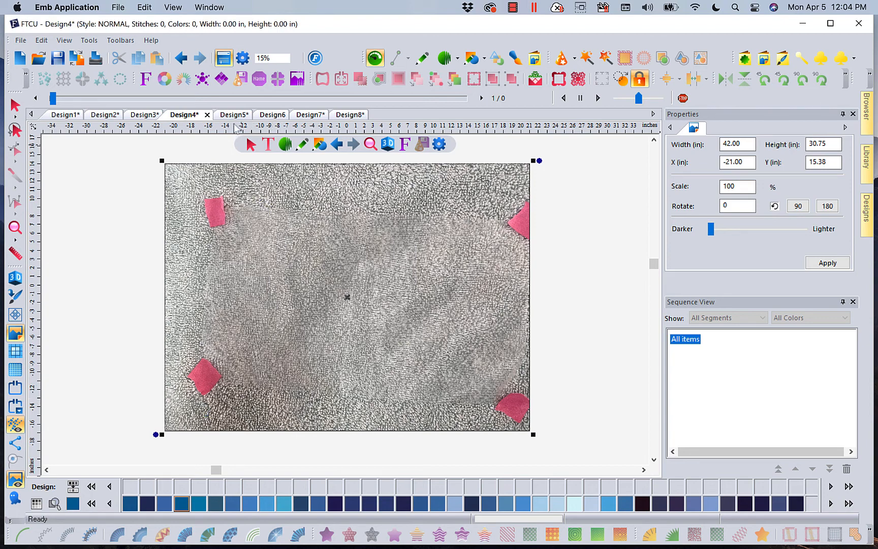
# Switch to Design5 showing the towel with the stitched gold script K
pyautogui.click(227, 114)
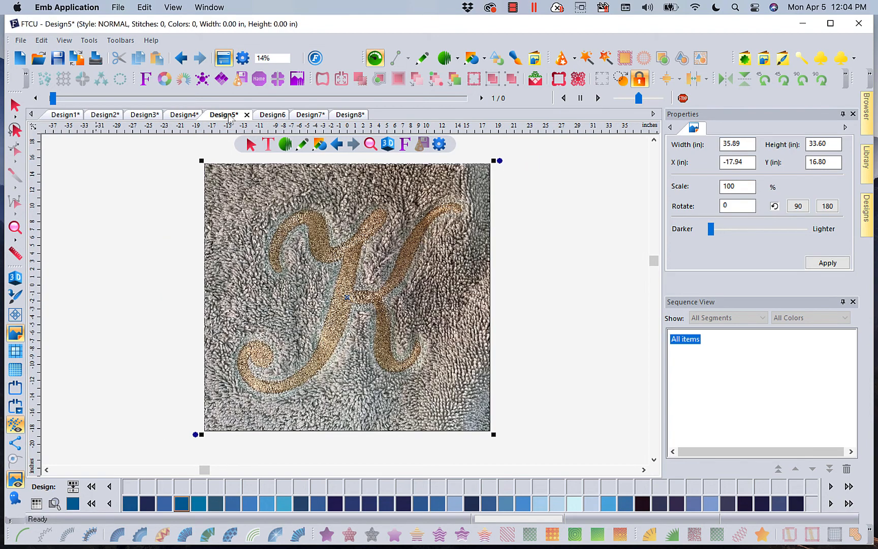
pyautogui.moveTo(364, 367)
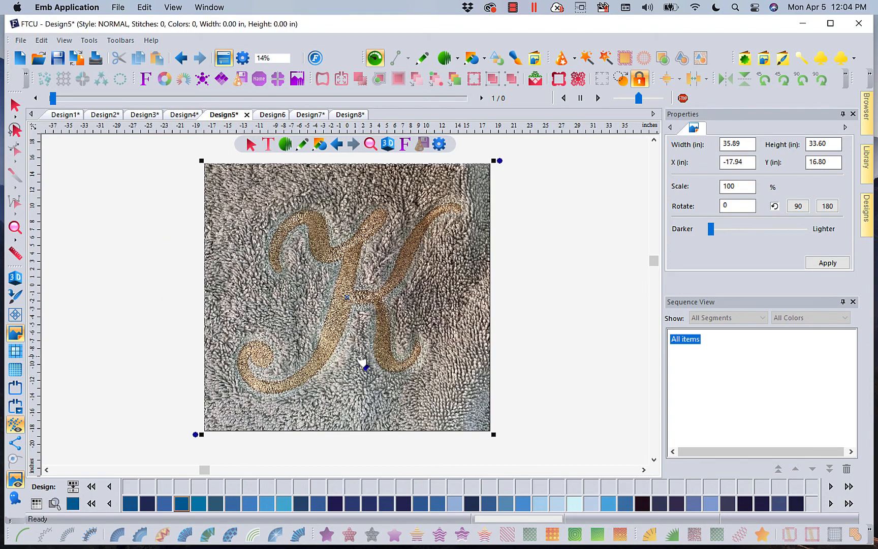
pyautogui.moveTo(419, 269)
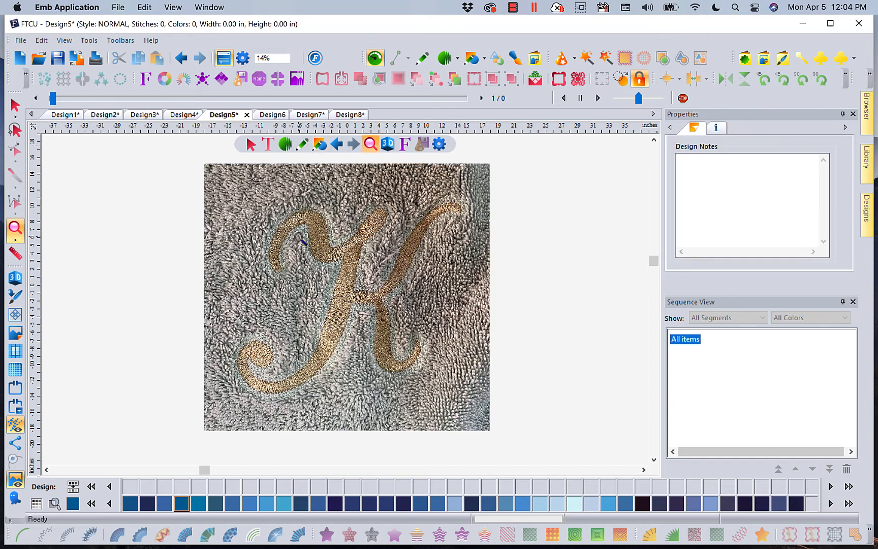
pyautogui.click(369, 144)
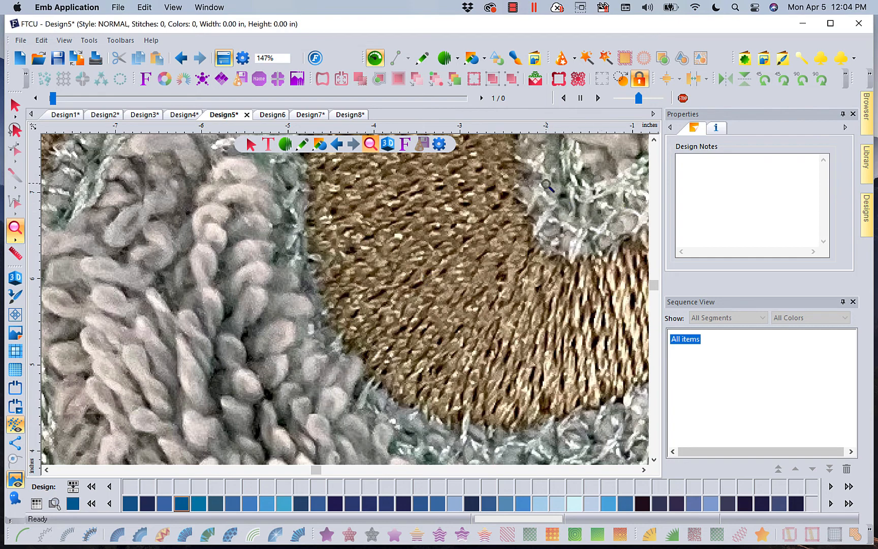
pyautogui.moveTo(567, 216)
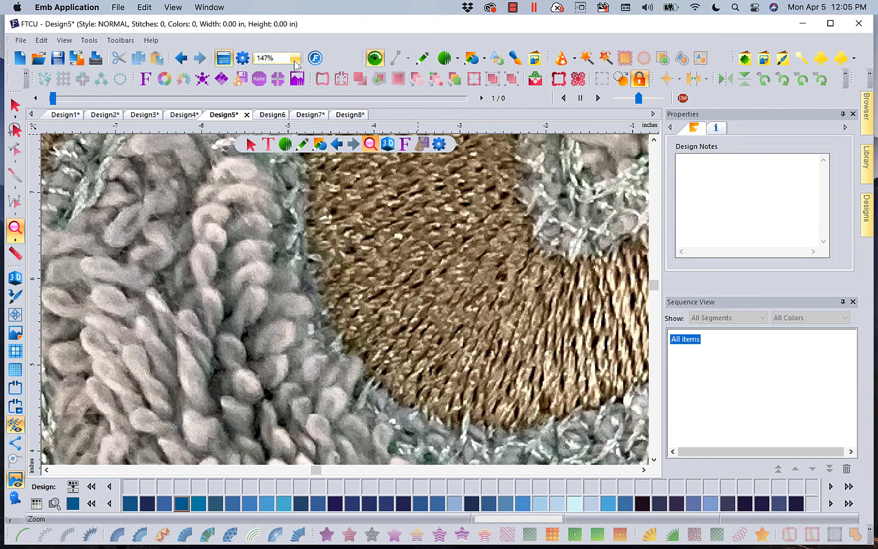
pyautogui.click(295, 58)
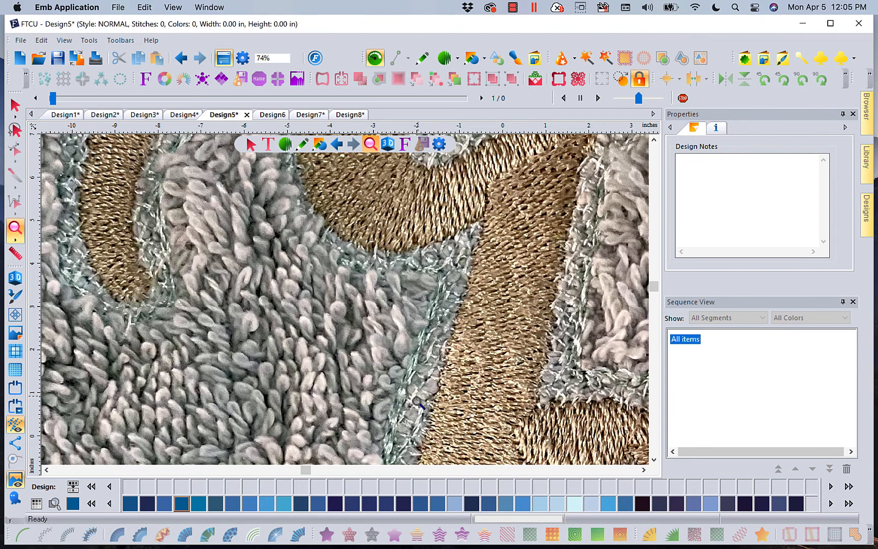
pyautogui.moveTo(159, 285)
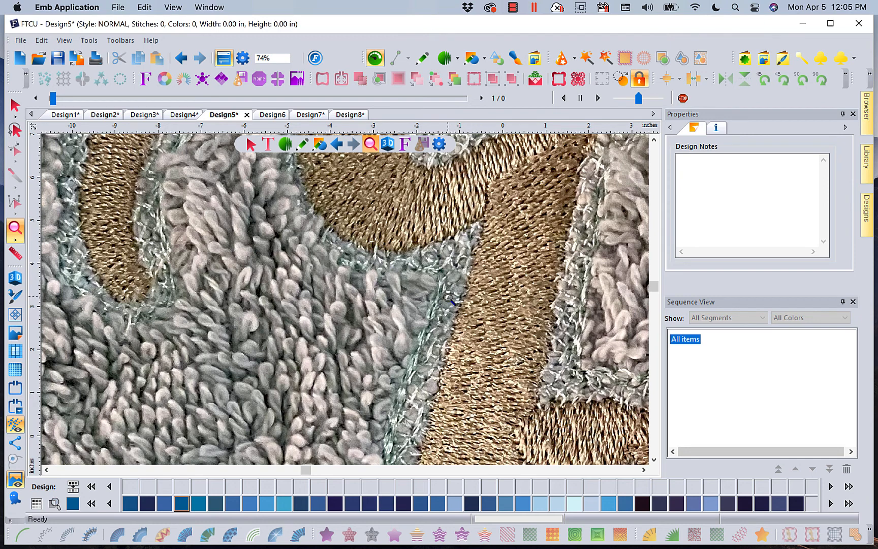
pyautogui.moveTo(263, 265)
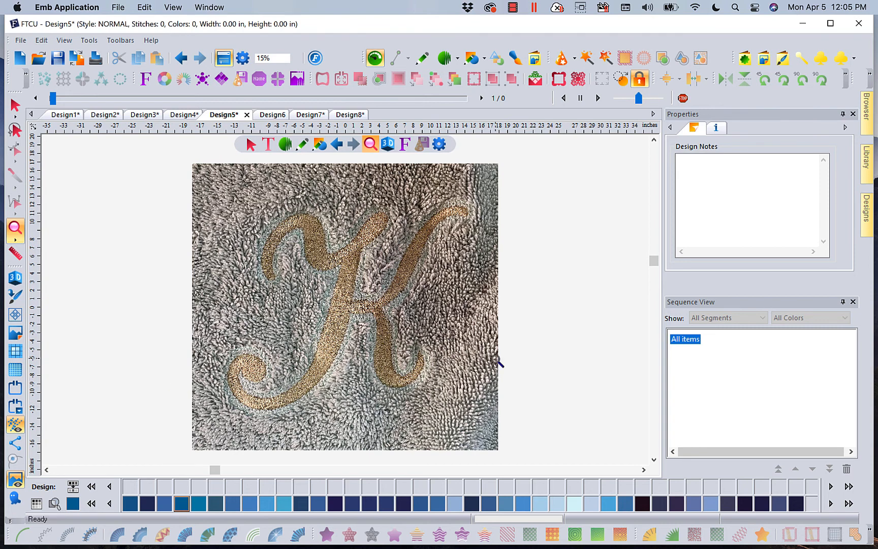
pyautogui.moveTo(390, 319)
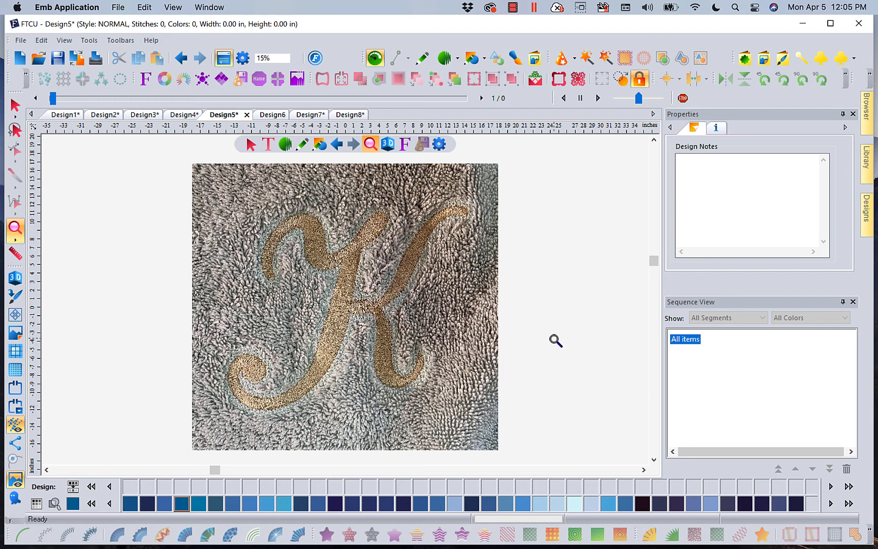
pyautogui.moveTo(431, 313)
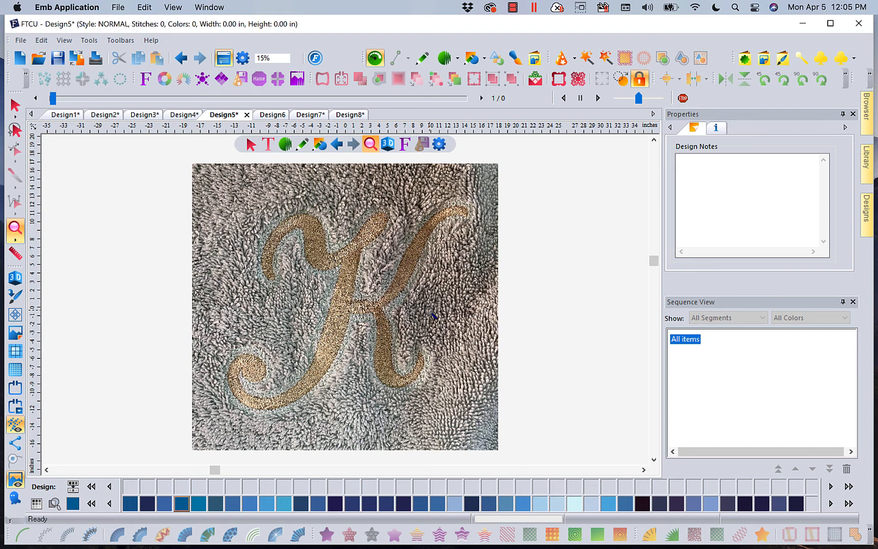
pyautogui.moveTo(353, 243)
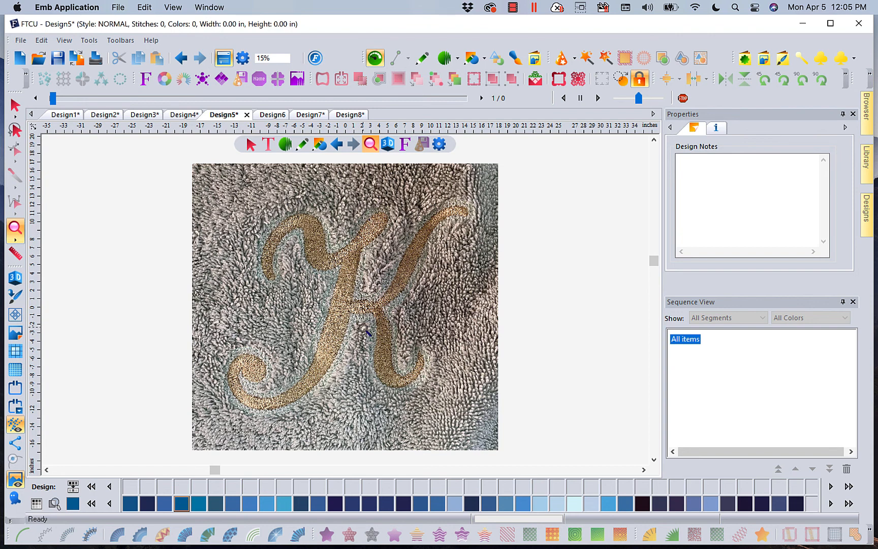
pyautogui.moveTo(333, 273)
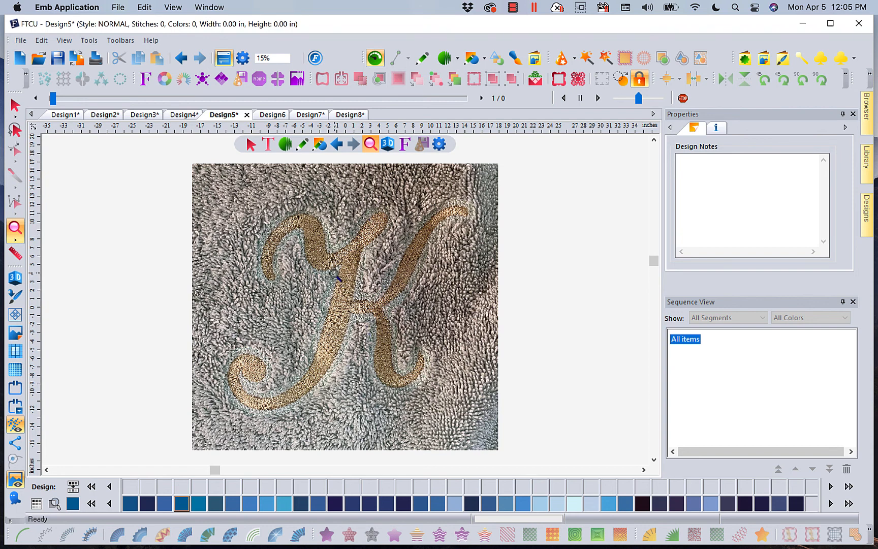